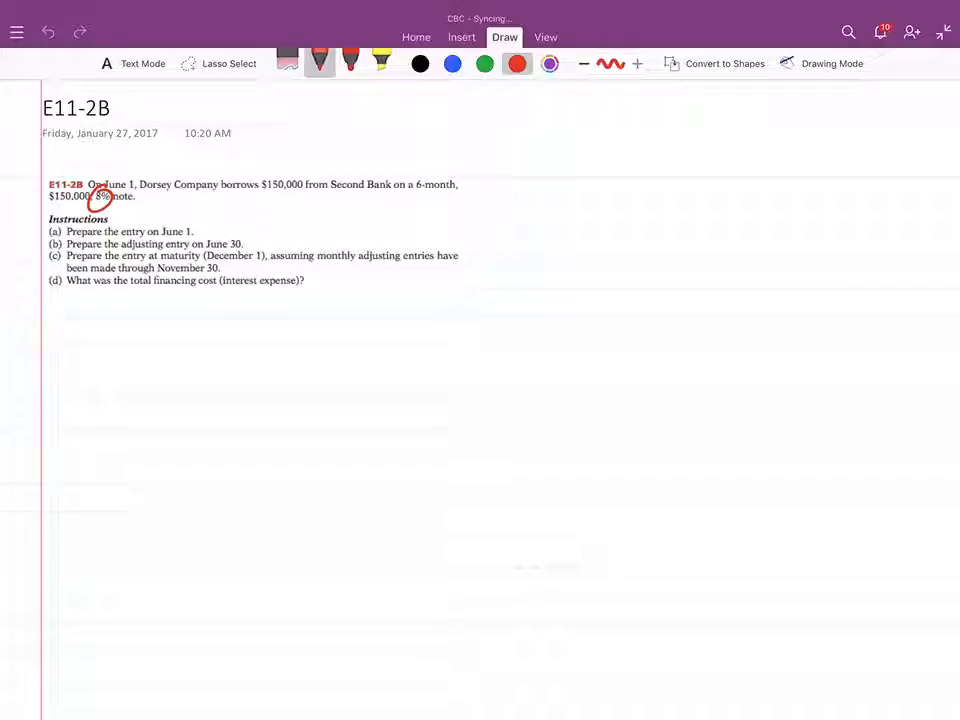
Begin the red handwritten interest calculation beside the circled 8% rate
{"action": "left_click_drag", "start_coordinate": [520, 185], "coordinate": [515, 210]}
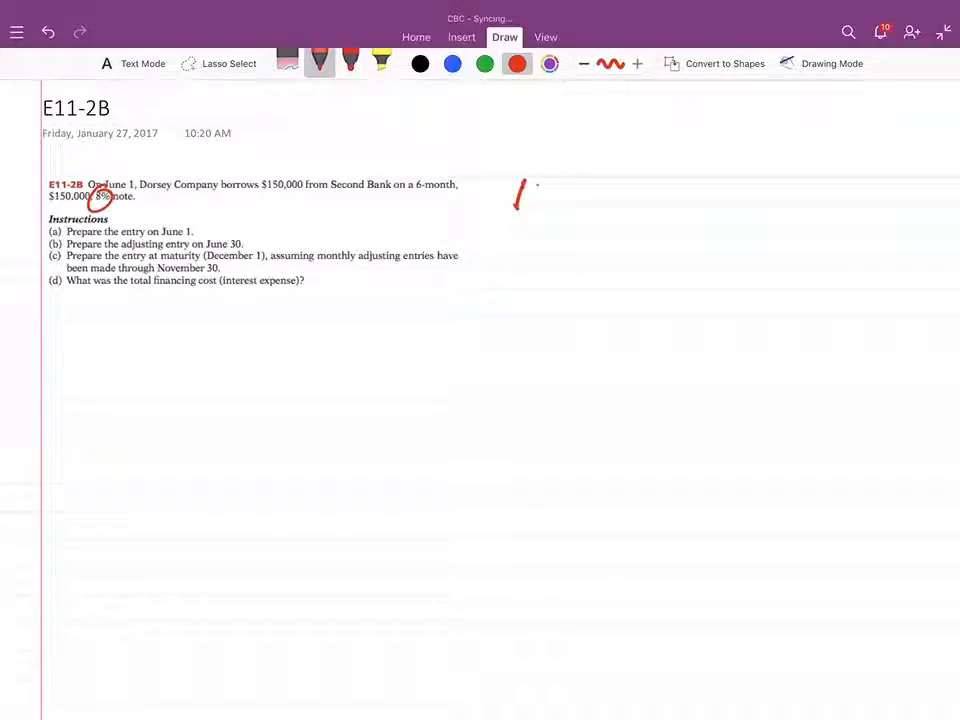
{"action": "left_click_drag", "start_coordinate": [515, 195], "coordinate": [620, 200]}
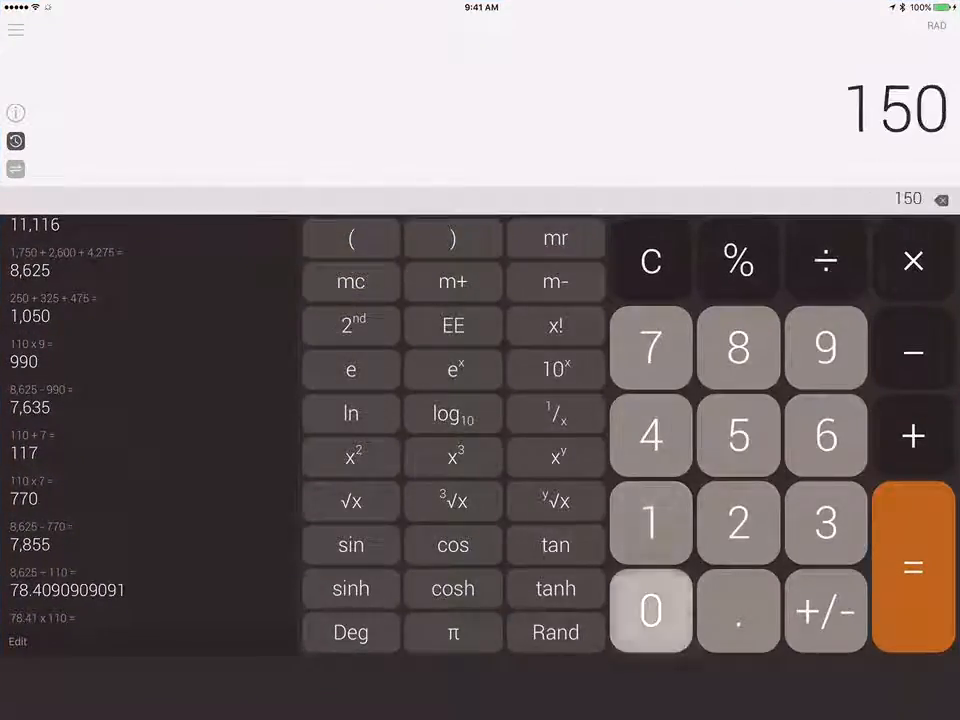
Enter 150 × 0.08 in Calculator
{"action": "left_click", "coordinate": [738, 347]}
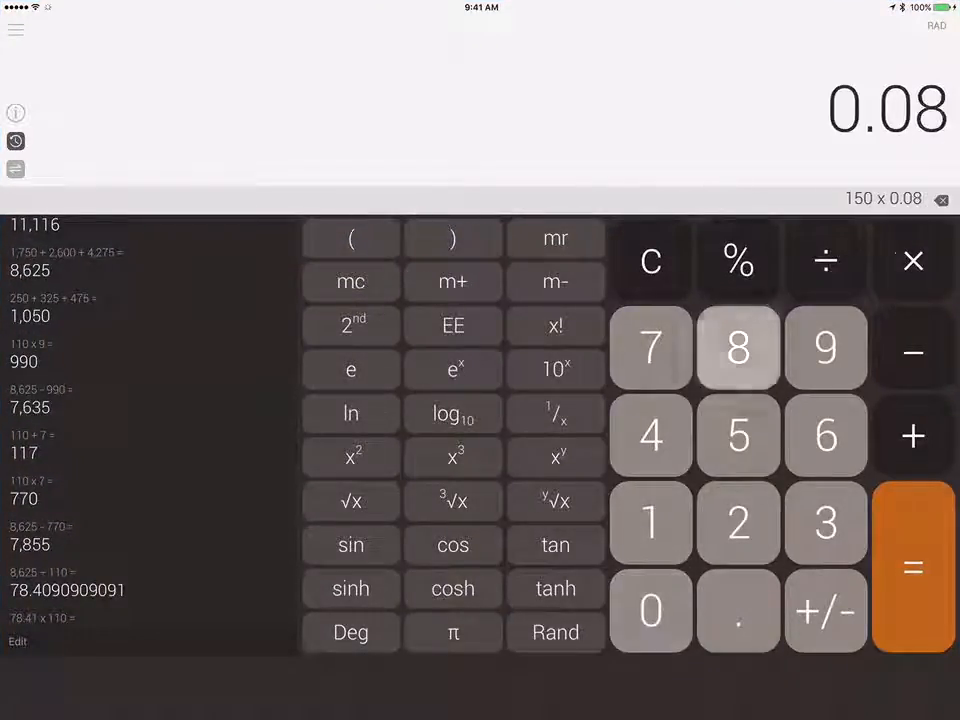
{"action": "left_click", "coordinate": [911, 567]}
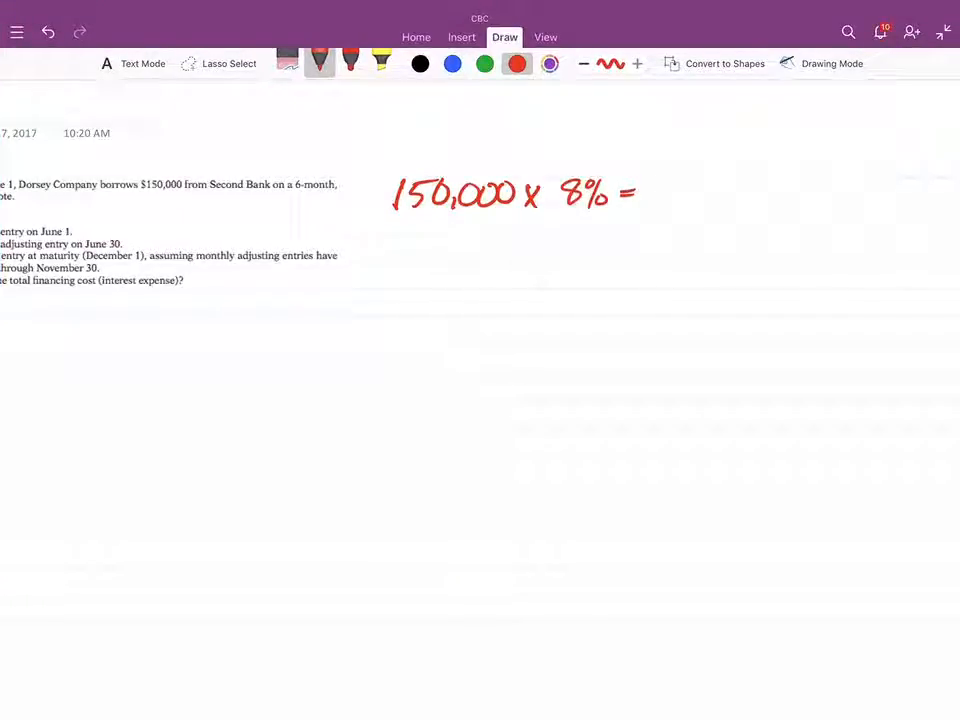
Finish '150,000 × 8% = 12,000' in red and write '12,000 / 12 = 1000/mo' below
{"action": "left_click_drag", "start_coordinate": [645, 195], "coordinate": [715, 195]}
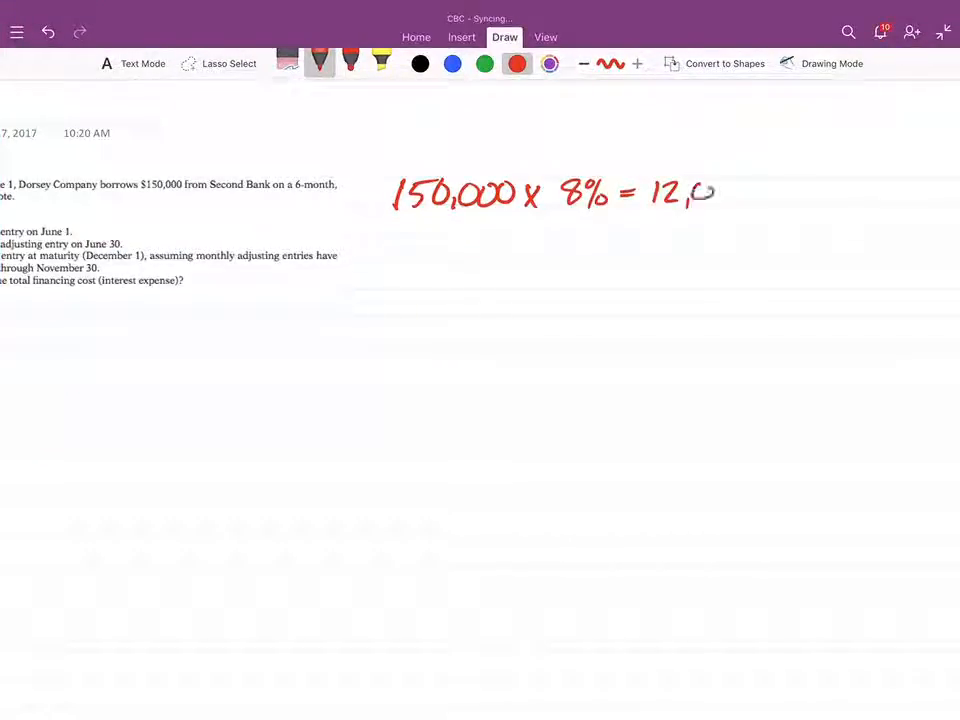
{"action": "left_click_drag", "start_coordinate": [695, 195], "coordinate": [760, 195]}
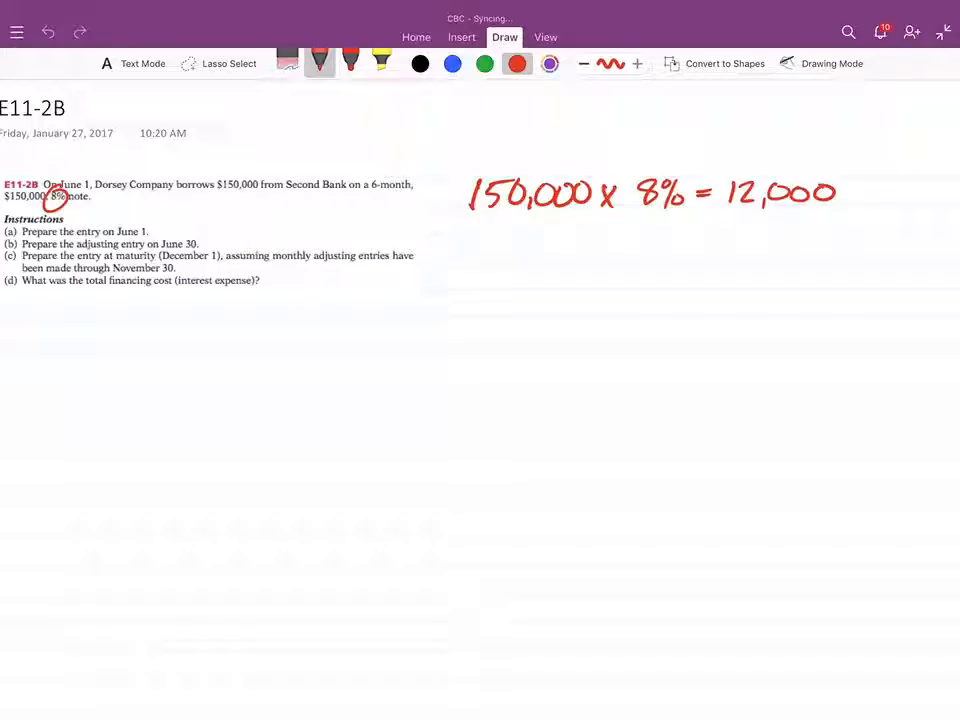
{"action": "left_click_drag", "start_coordinate": [470, 248], "coordinate": [555, 248]}
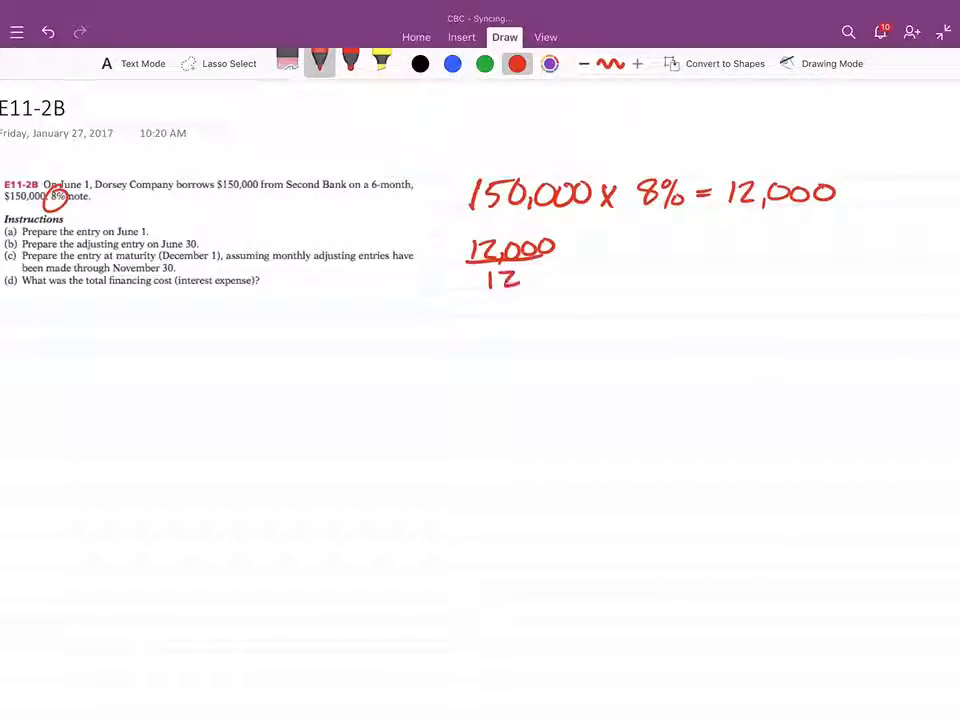
{"action": "left_click_drag", "start_coordinate": [565, 255], "coordinate": [620, 255]}
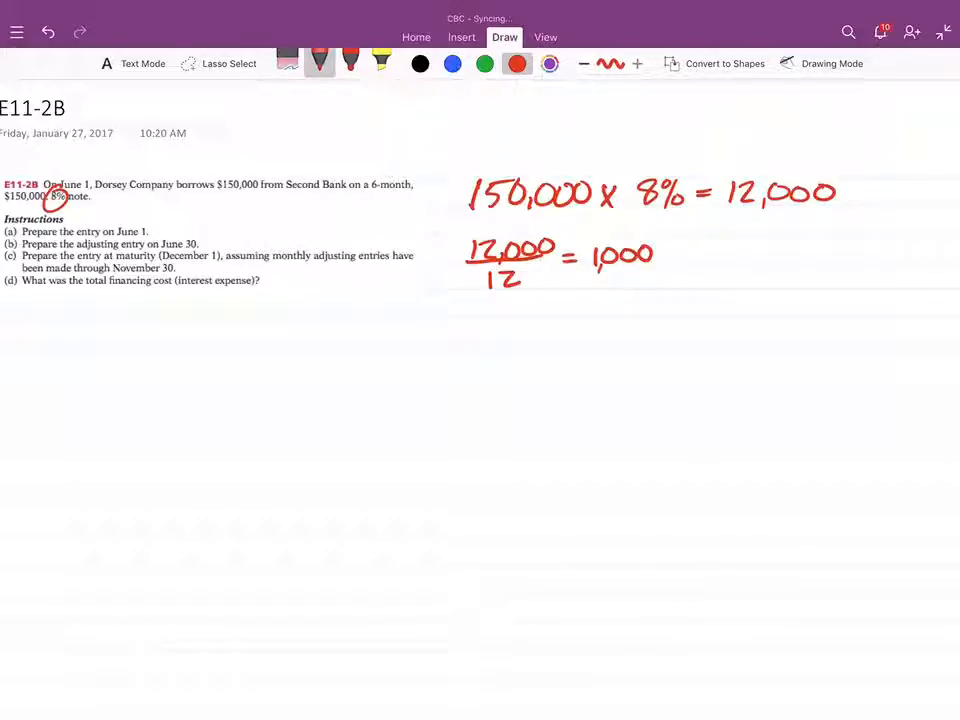
{"action": "type", "text": "/mo"}
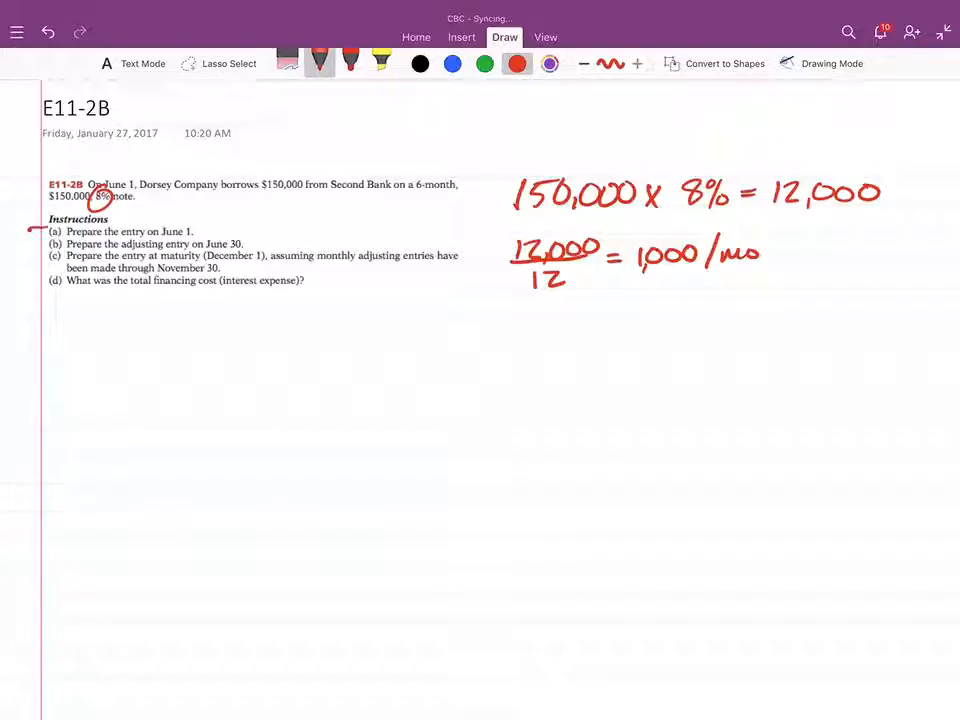
In blue, circle June 1 and write the entry 6/1 Cash 150,000, NP 150,000
{"action": "left_click", "coordinate": [453, 63]}
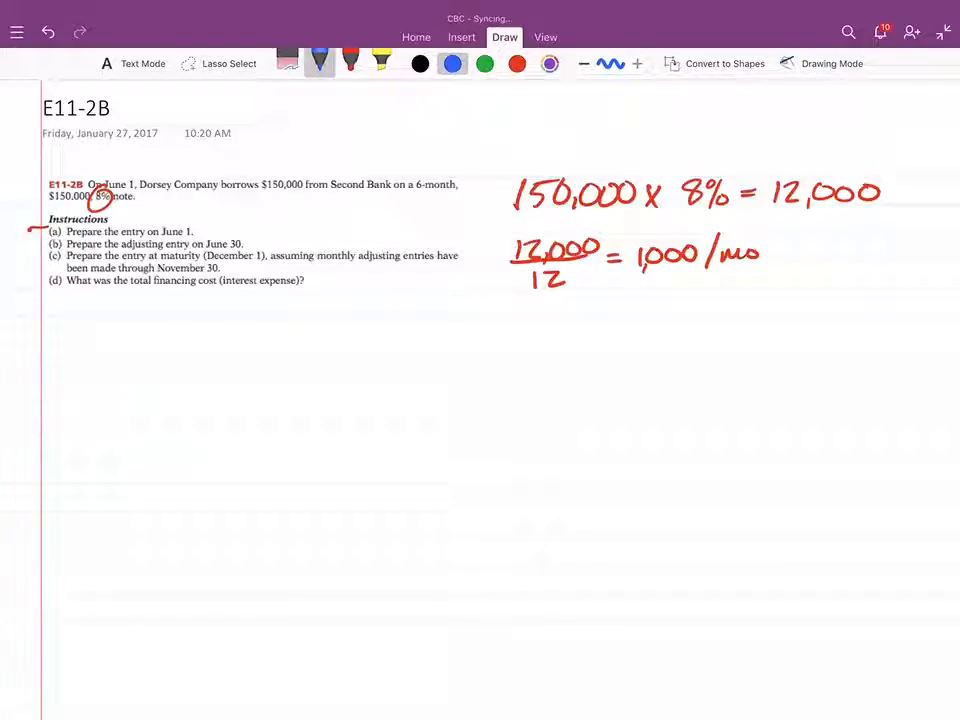
{"action": "left_click_drag", "start_coordinate": [90, 190], "coordinate": [135, 178]}
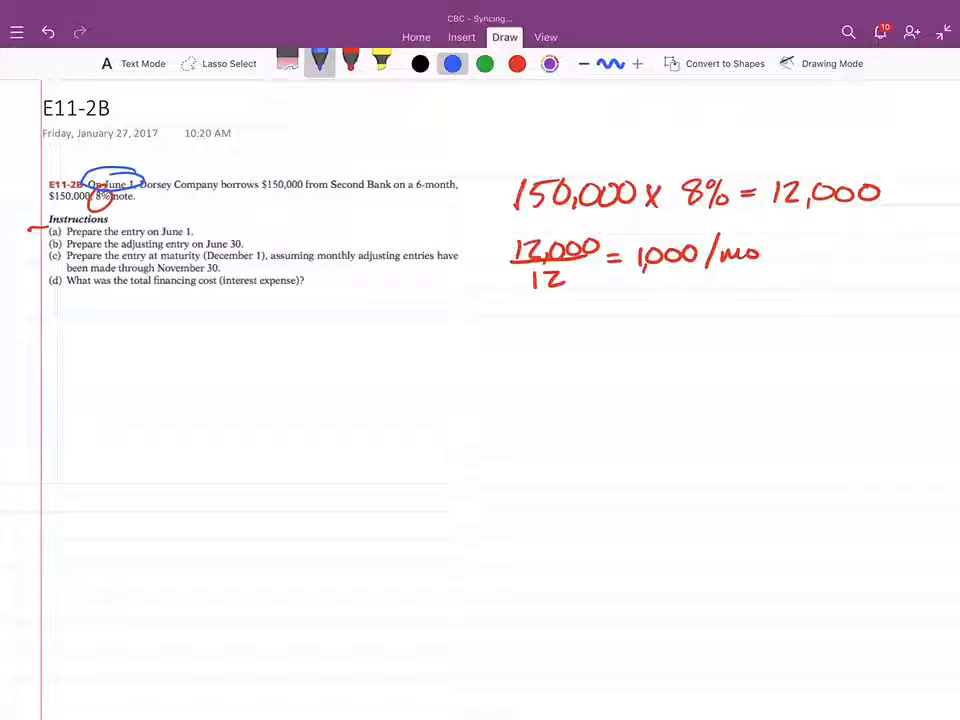
{"action": "left_click_drag", "start_coordinate": [75, 320], "coordinate": [85, 345]}
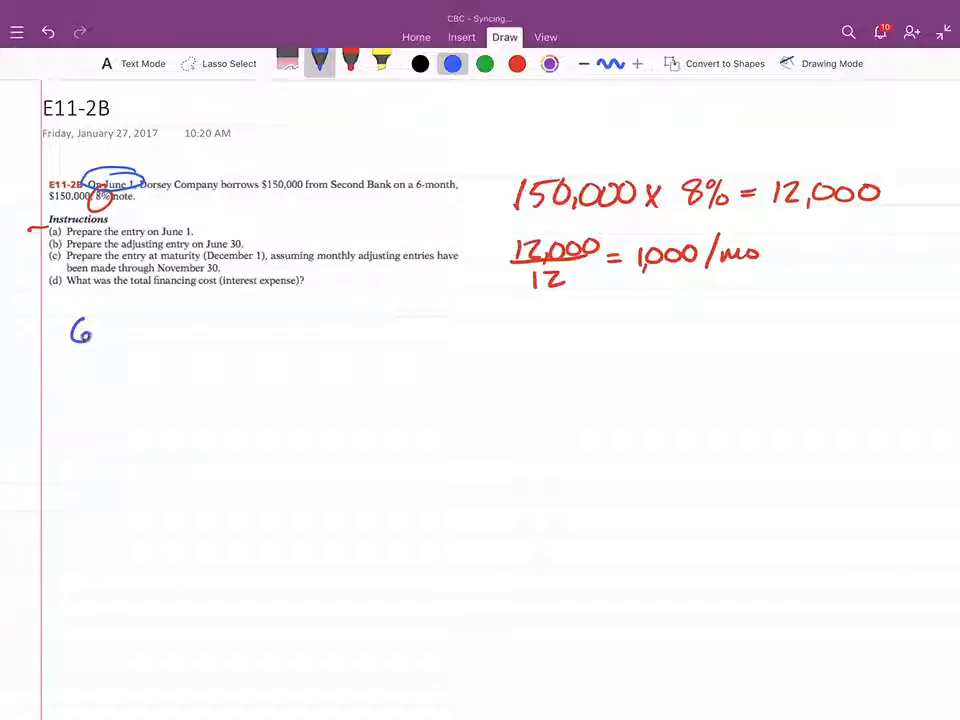
{"action": "left_click_drag", "start_coordinate": [80, 330], "coordinate": [100, 345]}
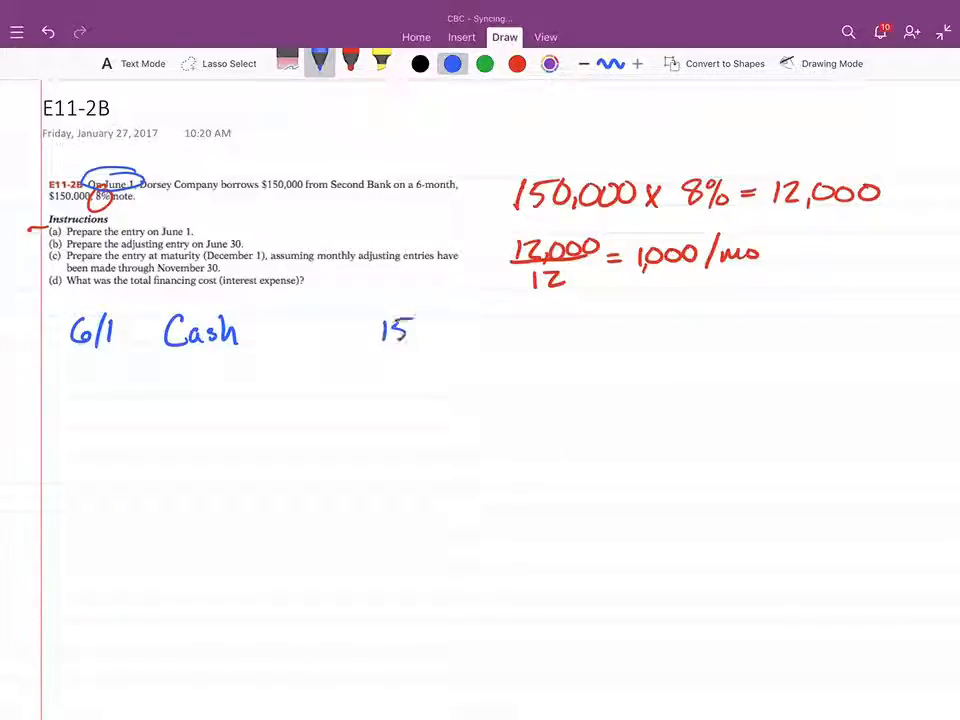
{"action": "left_click_drag", "start_coordinate": [400, 330], "coordinate": [490, 330]}
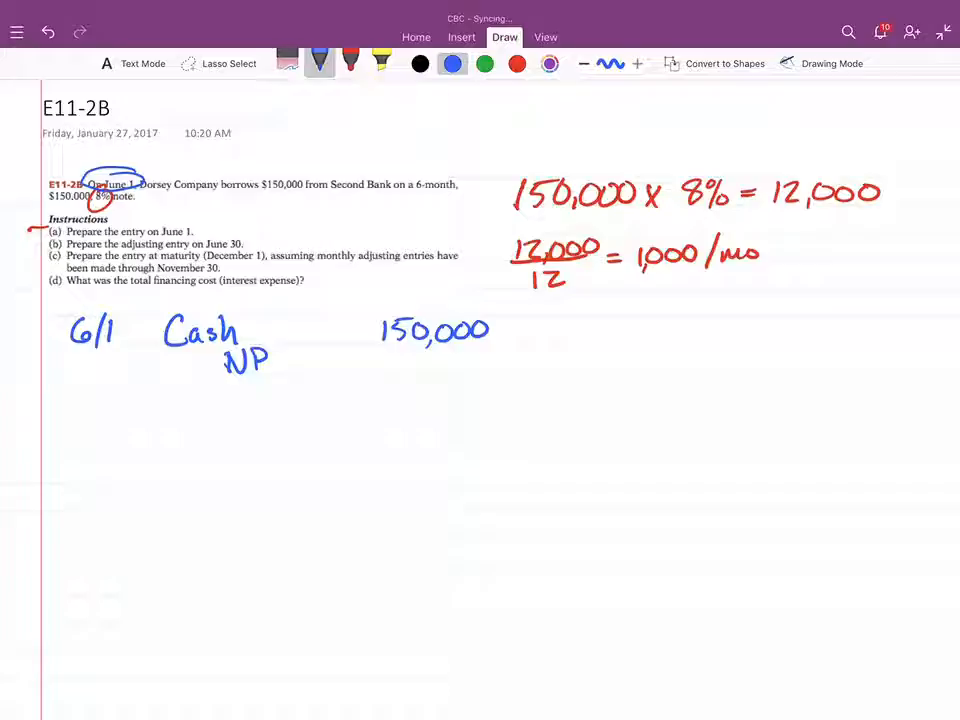
{"action": "left_click_drag", "start_coordinate": [510, 360], "coordinate": [535, 345]}
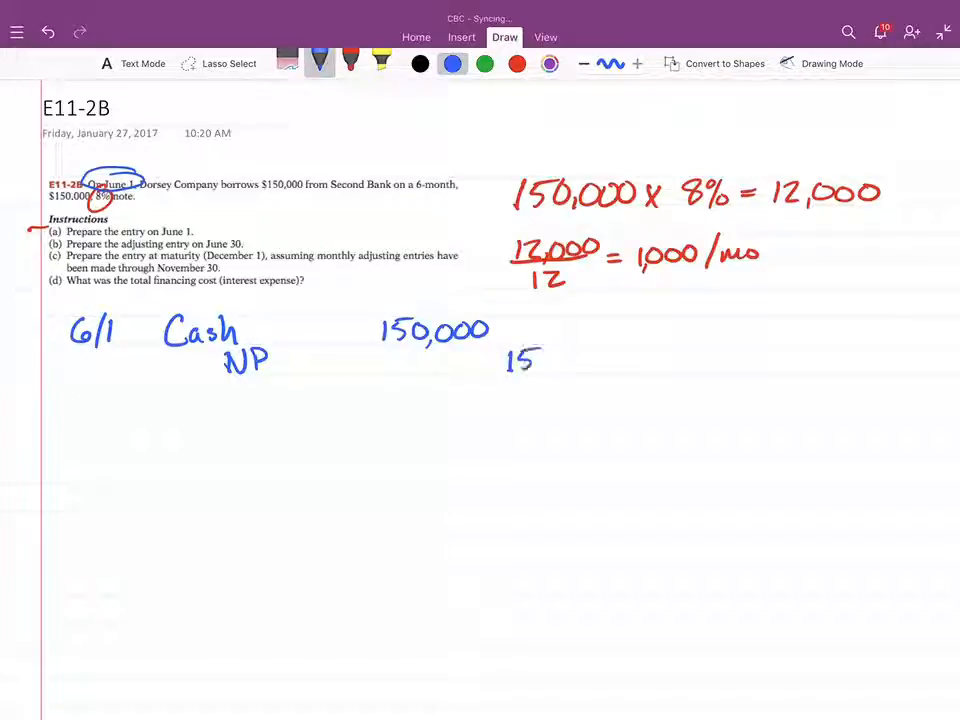
{"action": "type", "text": "150,000"}
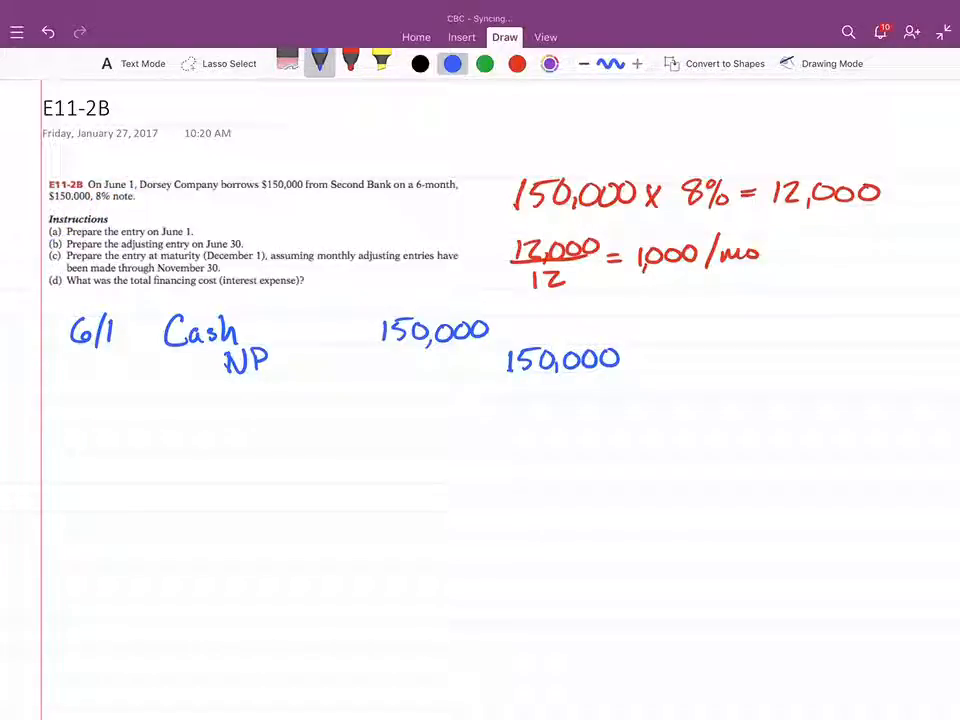
Circle June 1 and June 30 in green with an arrow, then erase those markings
{"action": "left_click", "coordinate": [485, 63]}
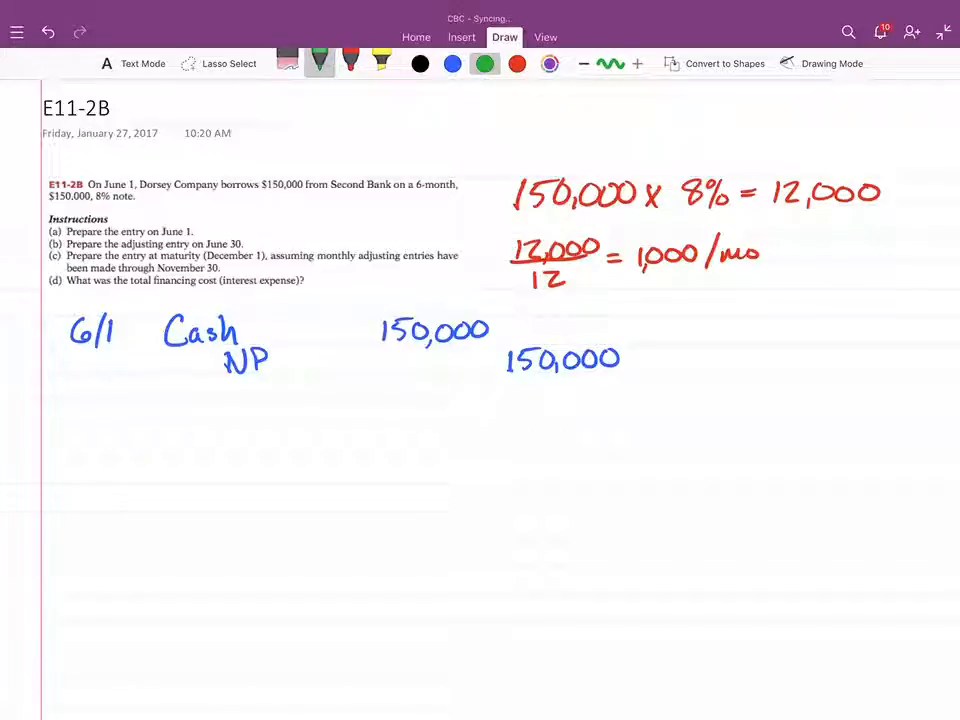
{"action": "left_click_drag", "start_coordinate": [195, 248], "coordinate": [255, 243]}
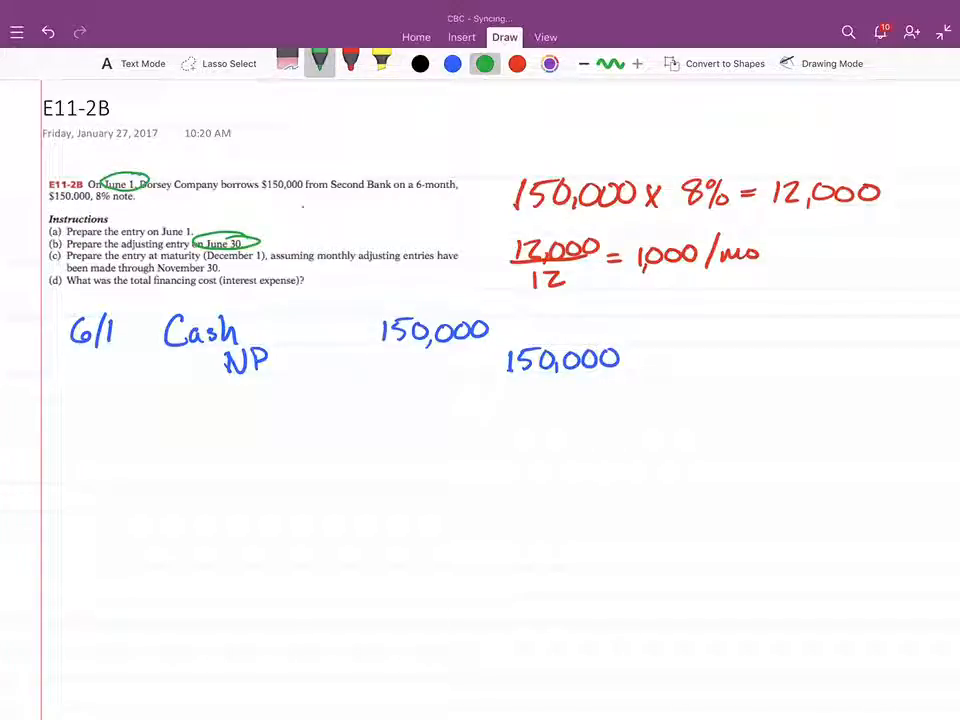
{"action": "left_click_drag", "start_coordinate": [305, 210], "coordinate": [255, 240]}
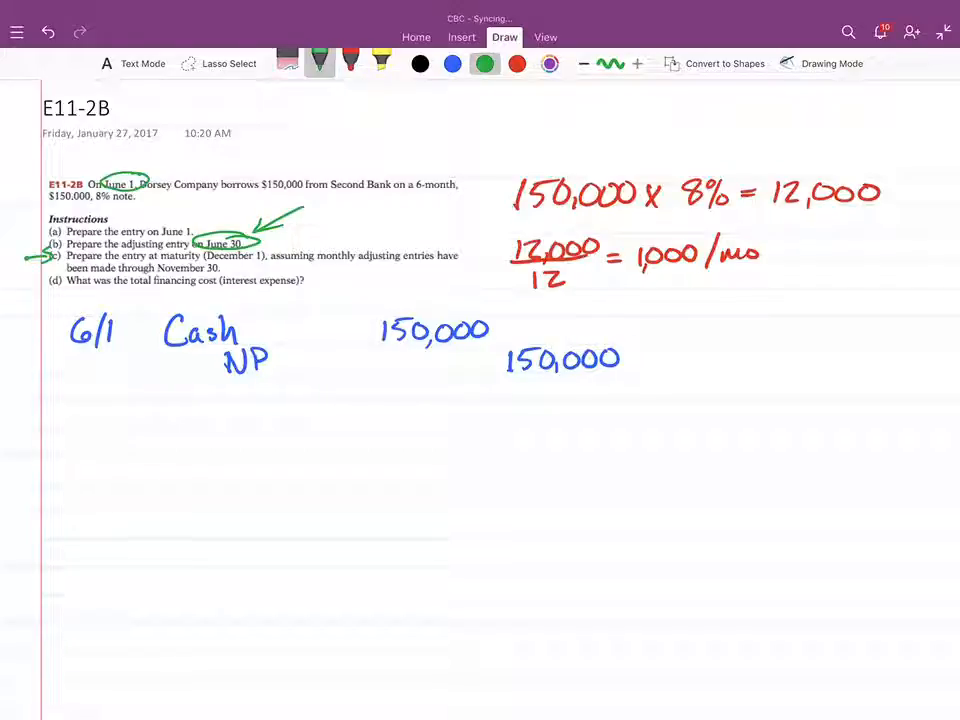
{"action": "left_click_drag", "start_coordinate": [200, 257], "coordinate": [400, 257]}
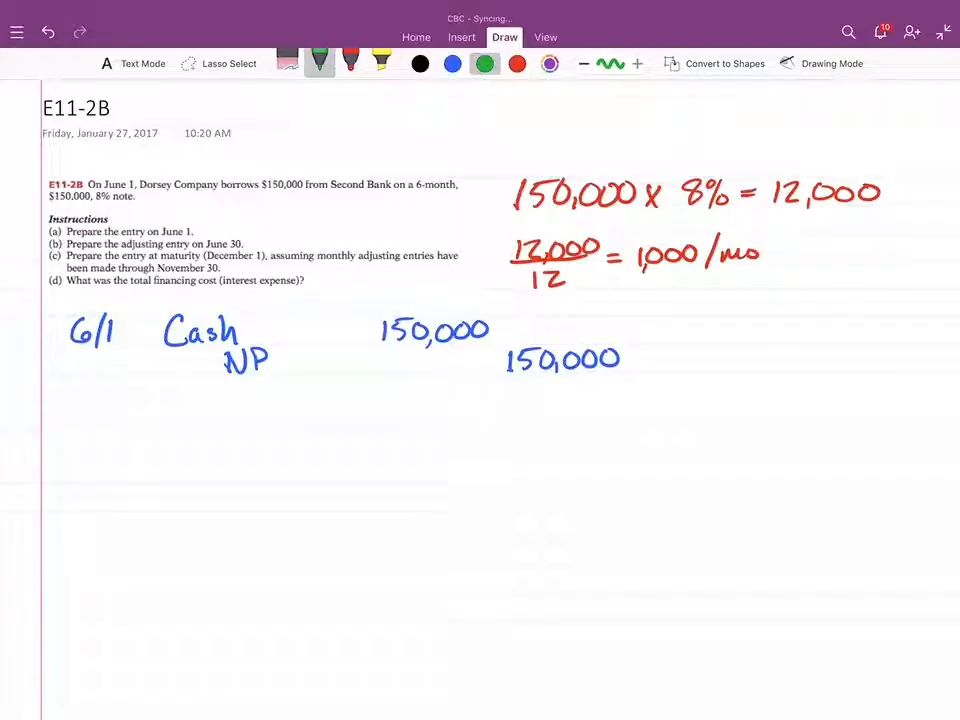
Write the 6/30 adjusting entry: Int Exp 1,000 to Int Pay 1,000
{"action": "left_click_drag", "start_coordinate": [200, 250], "coordinate": [255, 240]}
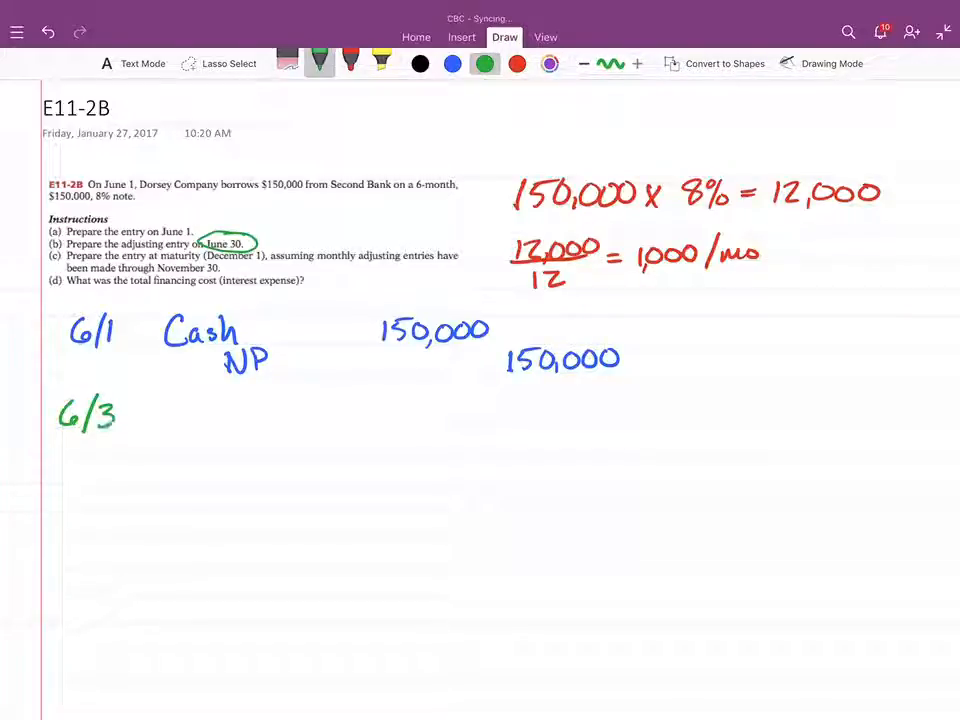
{"action": "type", "text": "0"}
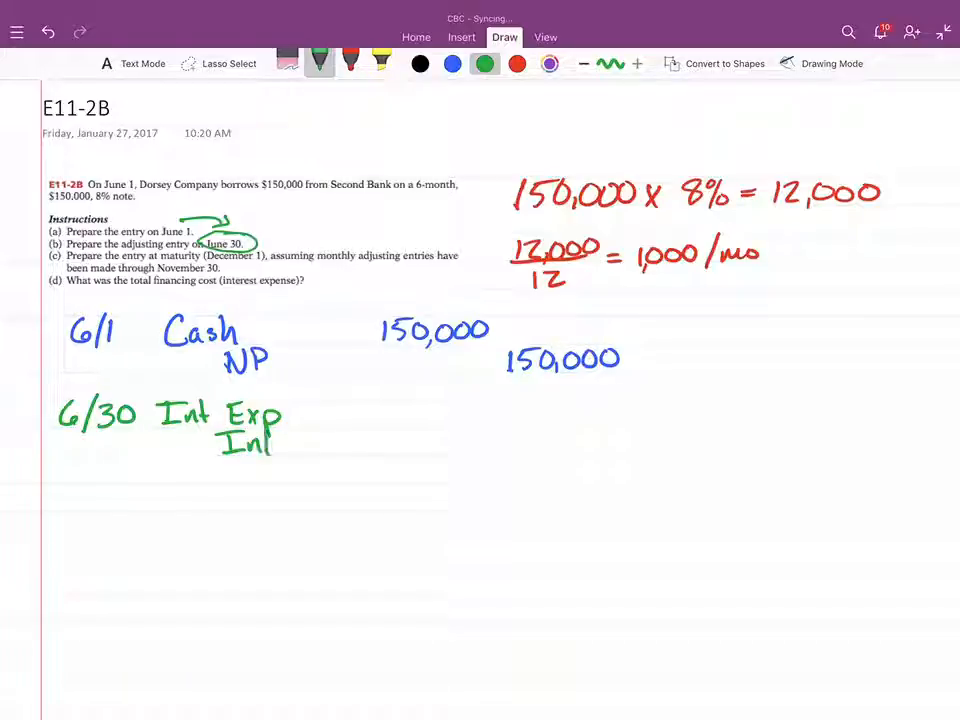
{"action": "type", "text": "P."}
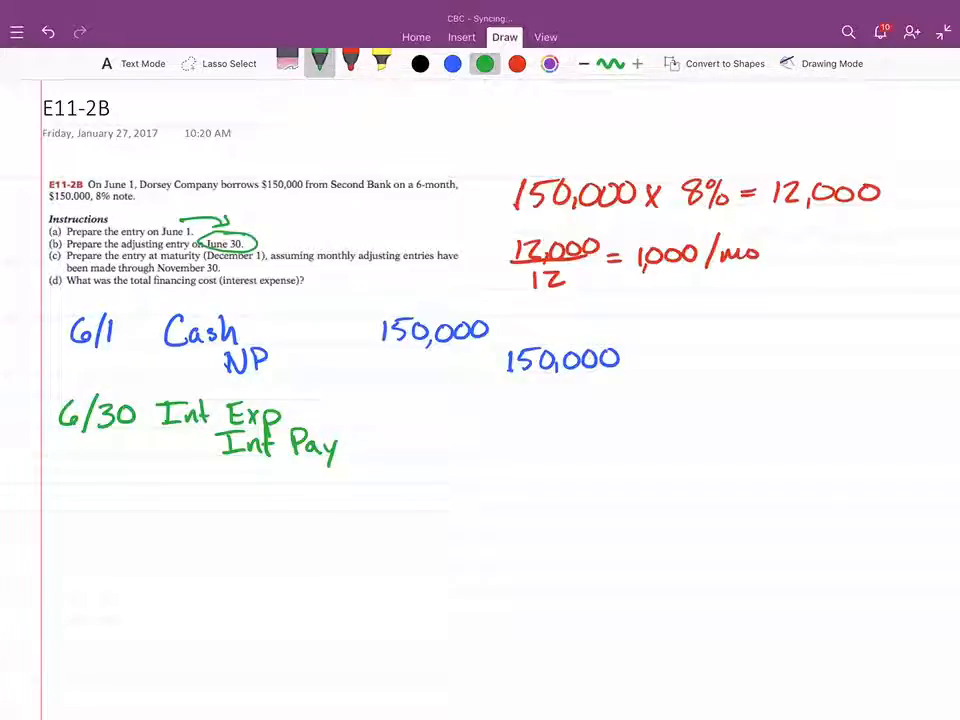
{"action": "left_click_drag", "start_coordinate": [628, 273], "coordinate": [700, 273]}
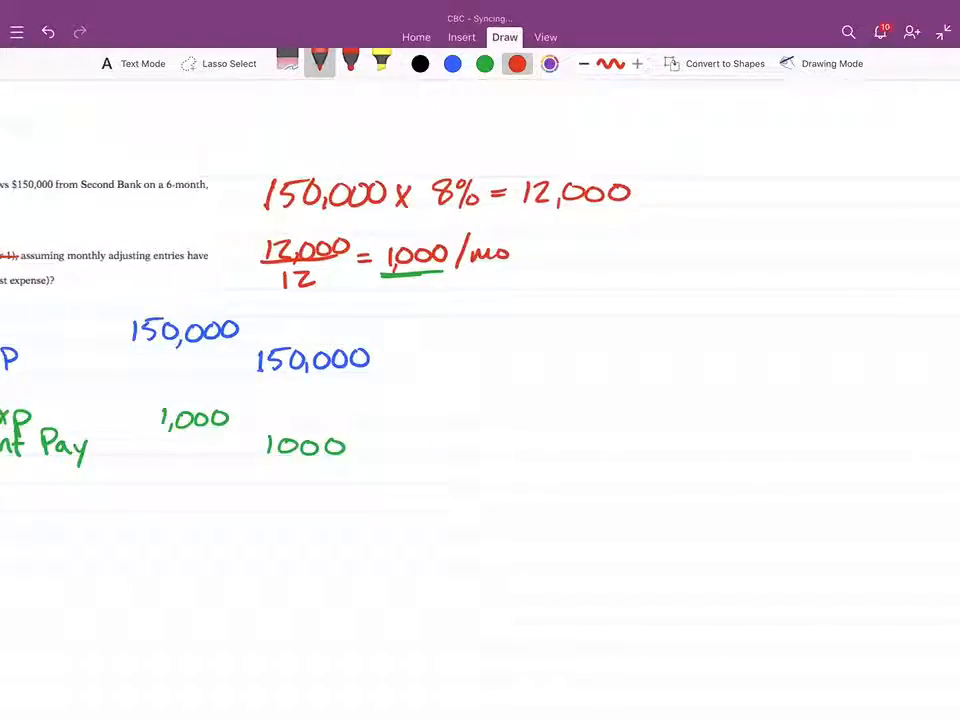
Build the red Int Pay T-account with monthly 1000 credits totalling 6000, then tick part (b)
{"action": "left_click_drag", "start_coordinate": [620, 348], "coordinate": [618, 452]}
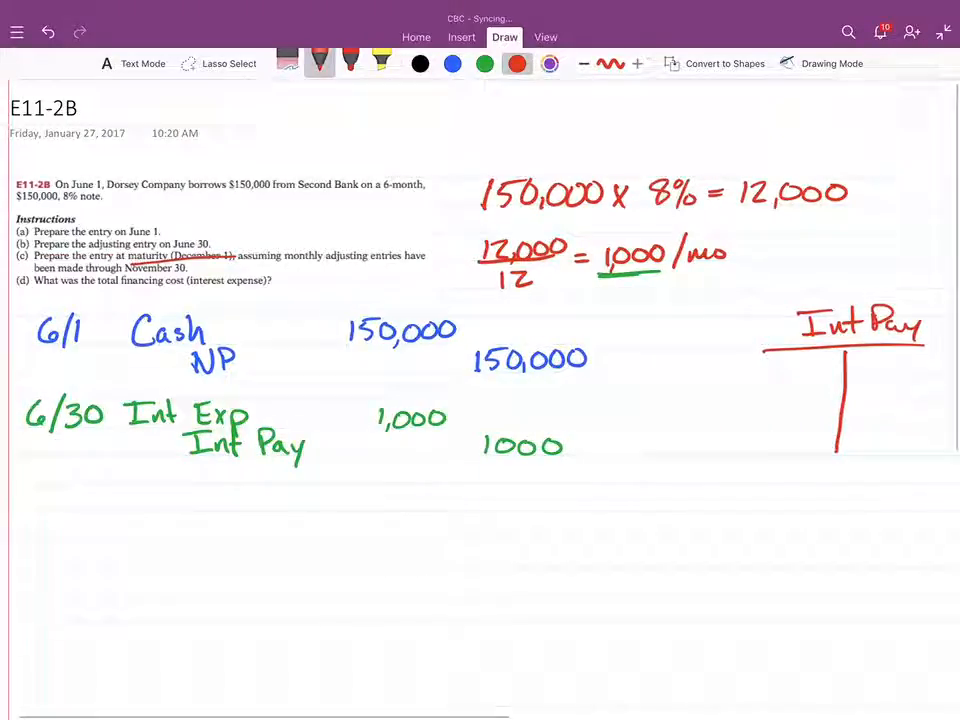
{"action": "left_click_drag", "start_coordinate": [150, 370], "coordinate": [590, 400]}
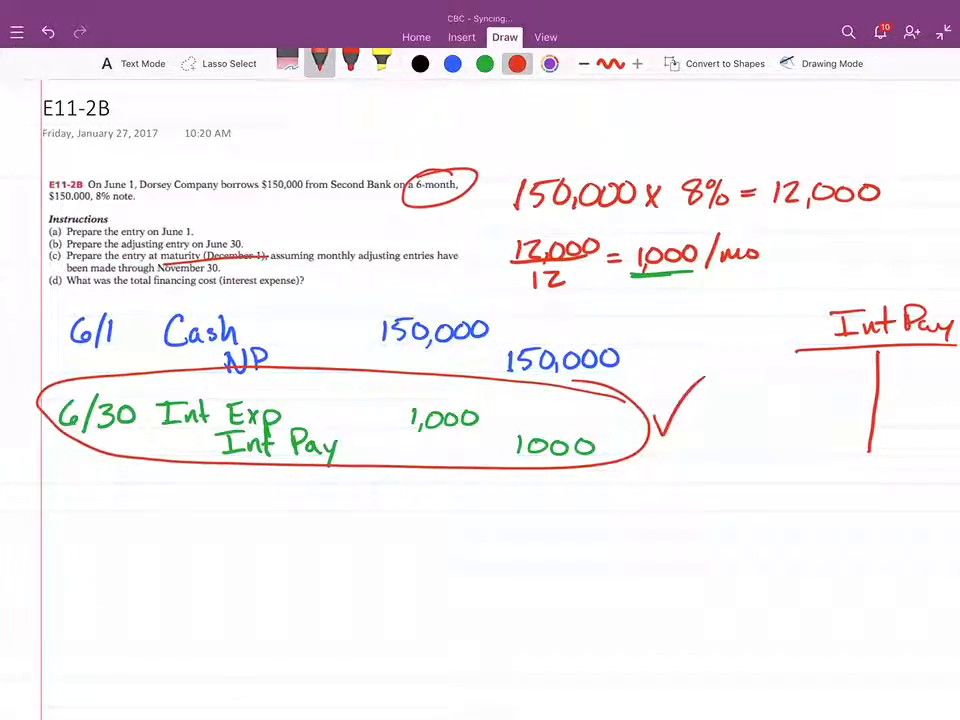
{"action": "left_click_drag", "start_coordinate": [640, 470], "coordinate": [685, 500]}
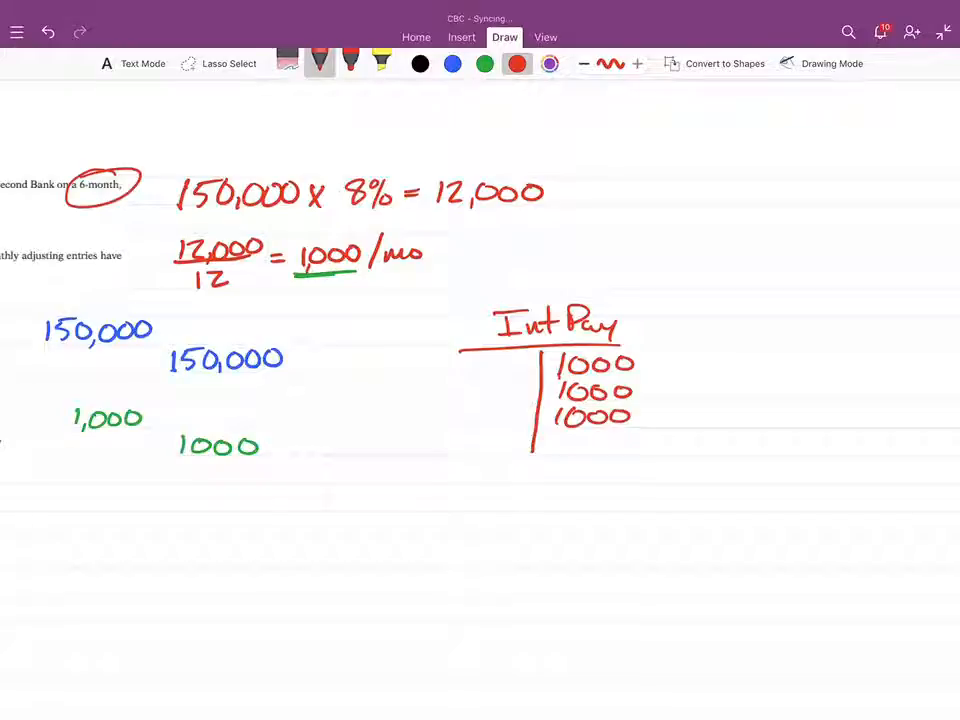
{"action": "left_click_drag", "start_coordinate": [540, 487], "coordinate": [675, 487]}
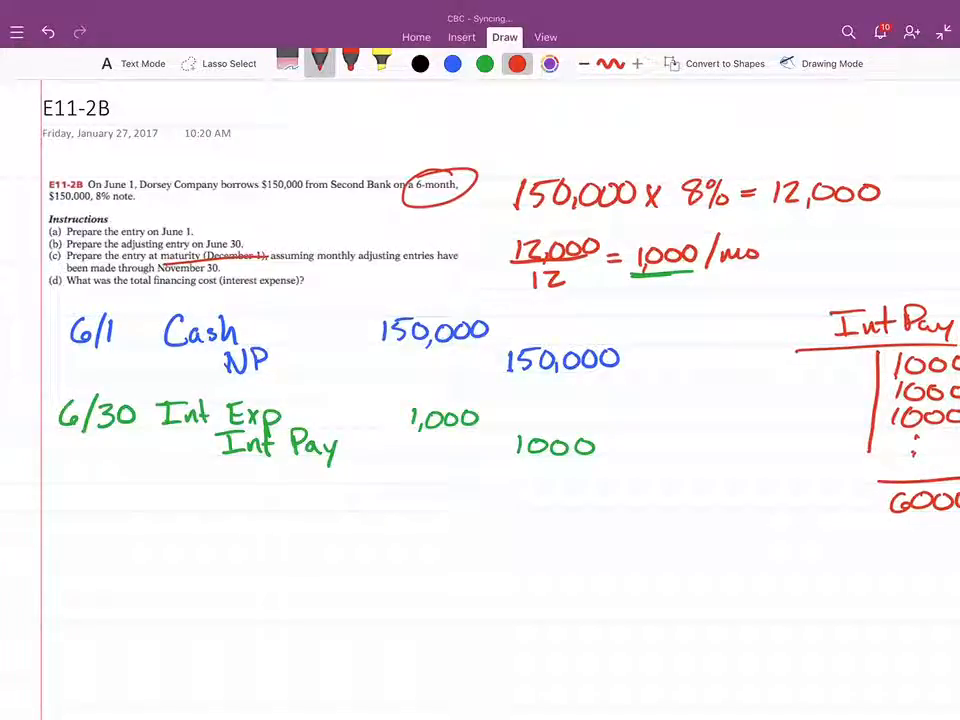
{"action": "left_click_drag", "start_coordinate": [270, 262], "coordinate": [470, 268]}
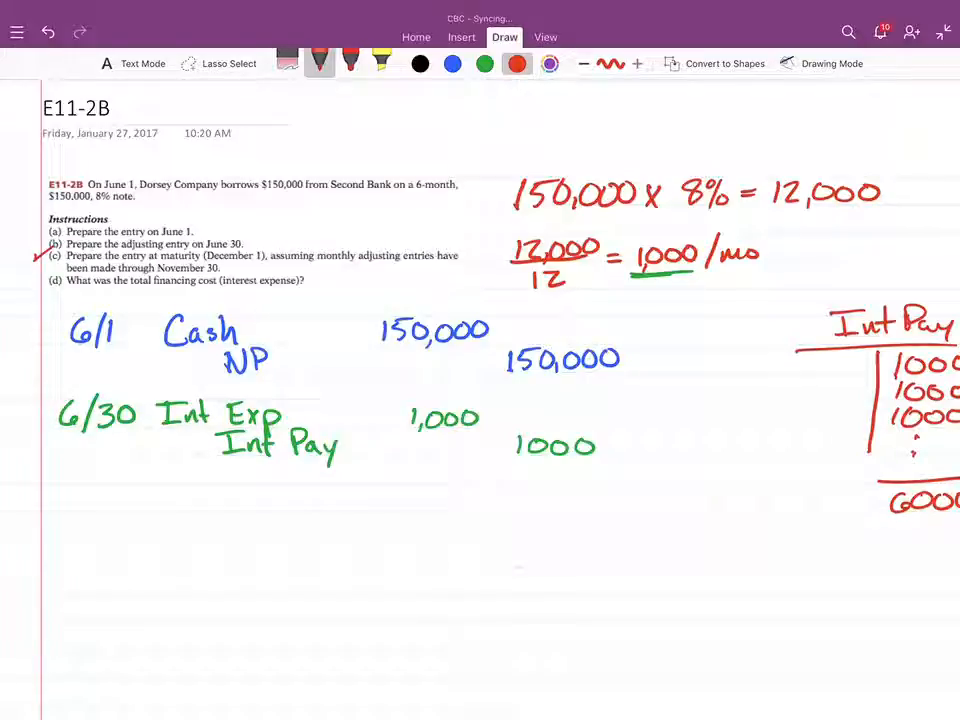
Write the blue 12/1 entry with Cash 156,000, circling 1000/mo and the 6000 total
{"action": "left_click", "coordinate": [452, 63]}
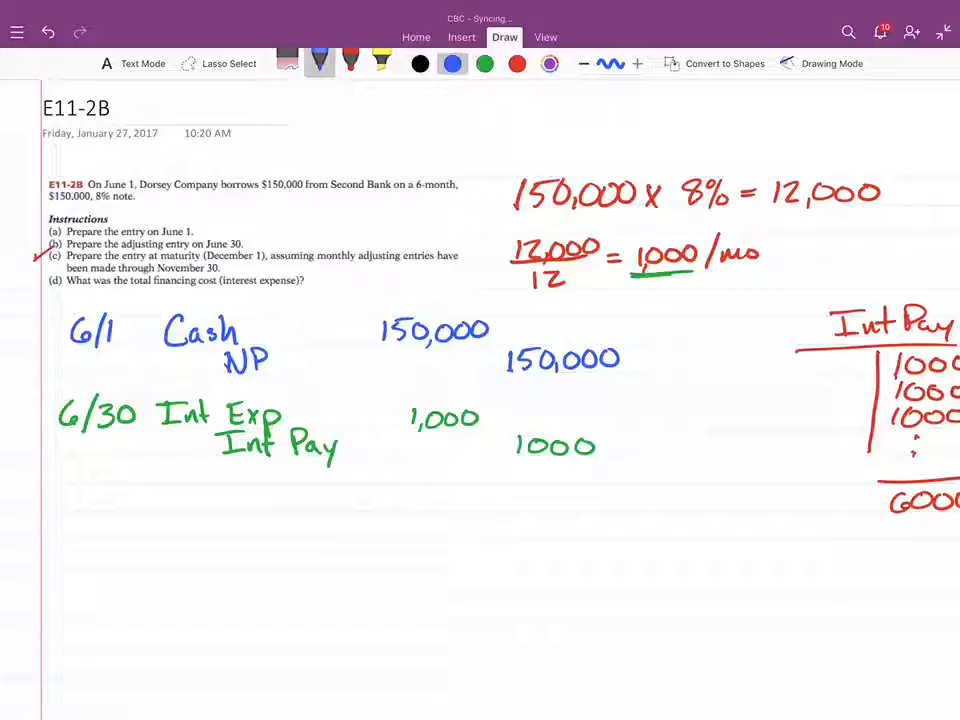
{"action": "left_click_drag", "start_coordinate": [65, 490], "coordinate": [105, 515]}
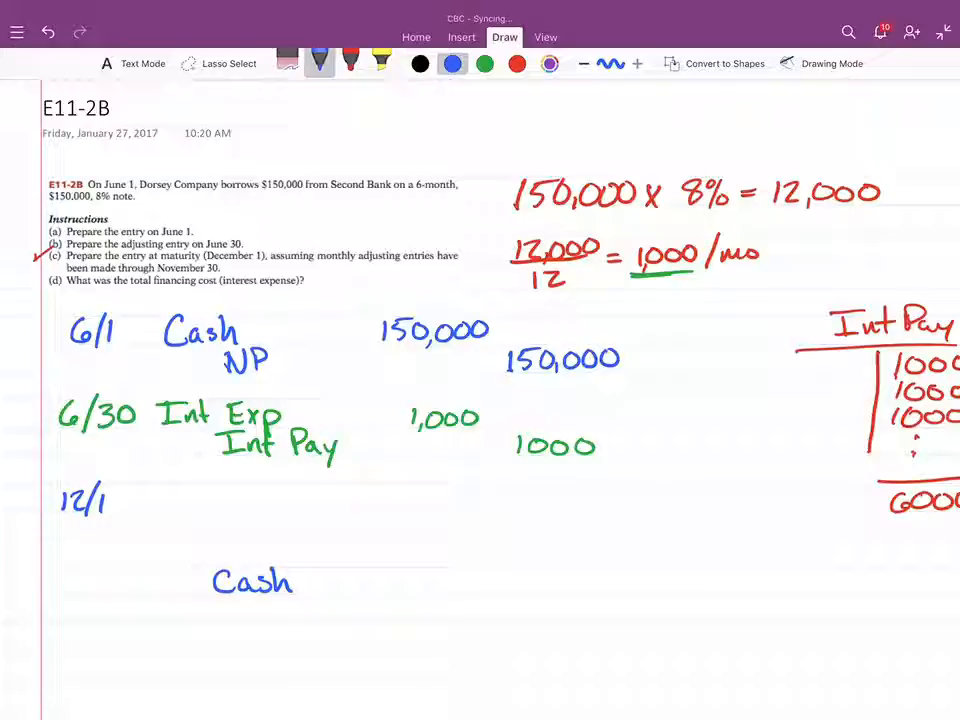
{"action": "left_click_drag", "start_coordinate": [575, 170], "coordinate": [595, 140]}
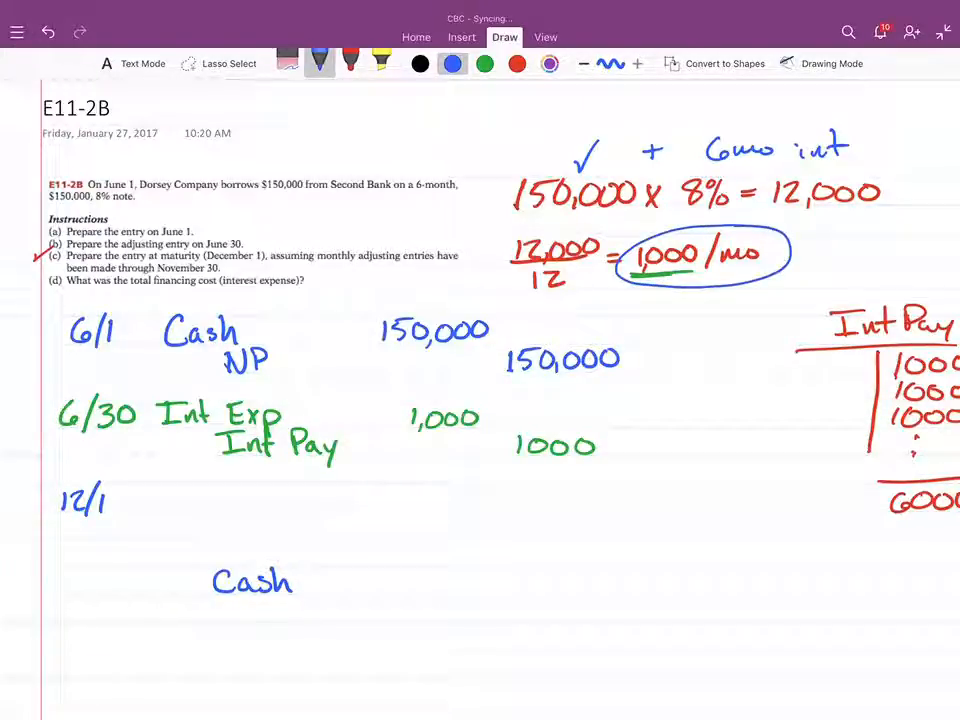
{"action": "left_click", "coordinate": [440, 168]}
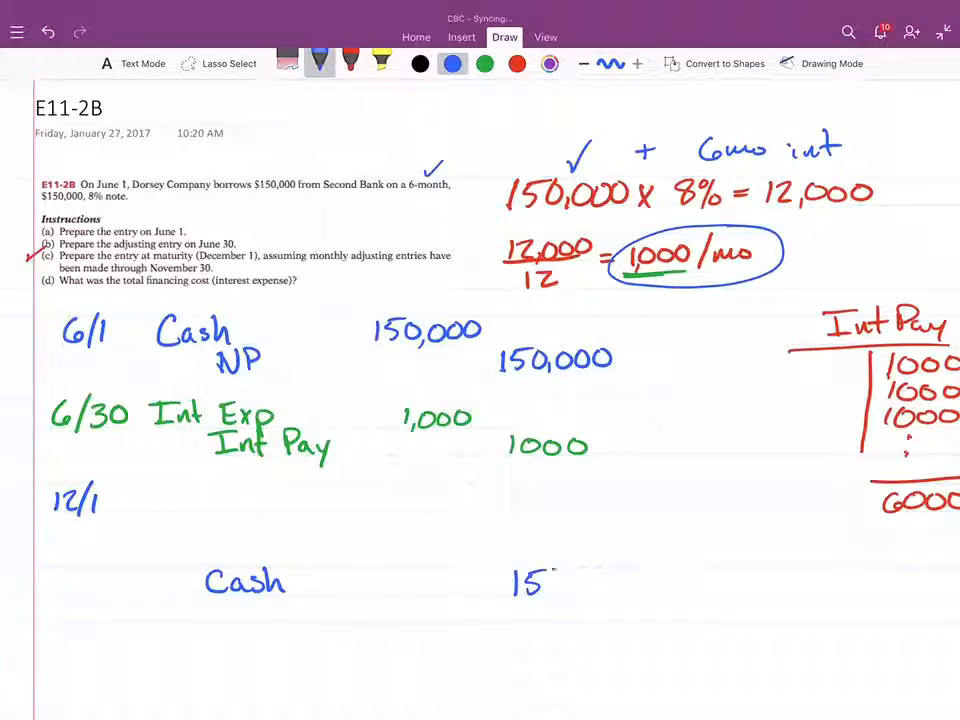
{"action": "type", "text": "156,000"}
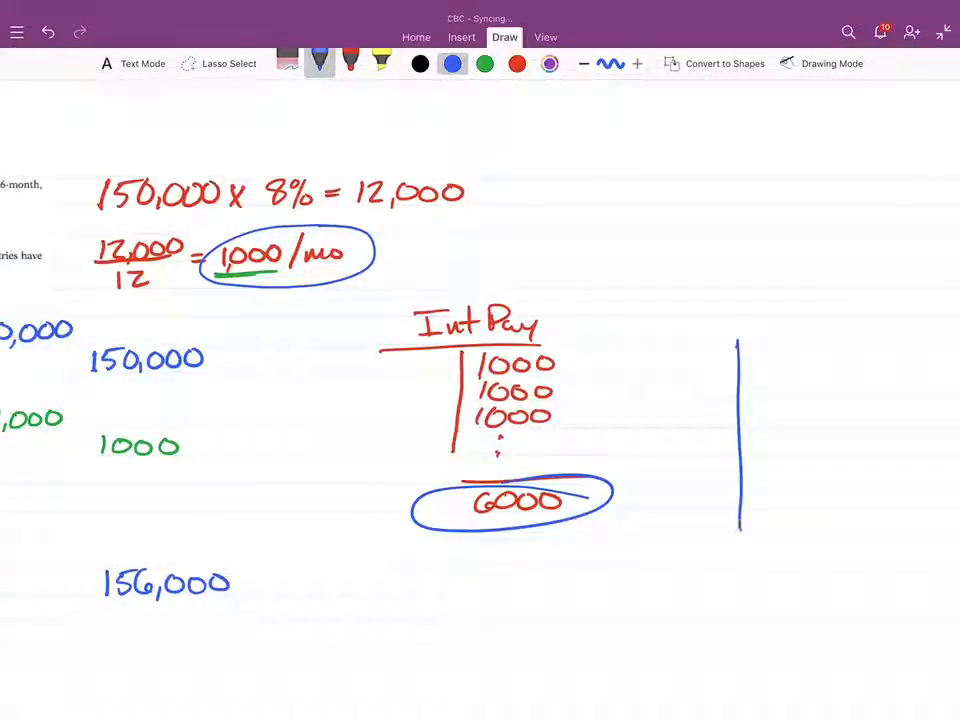
{"action": "left_click_drag", "start_coordinate": [650, 345], "coordinate": [830, 345]}
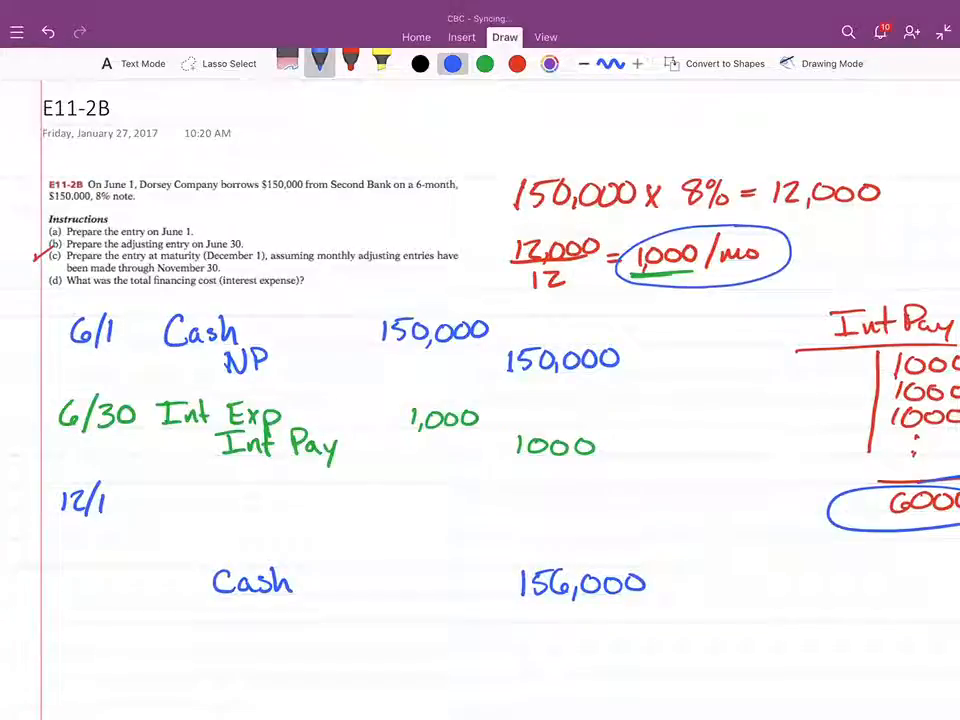
Add NP 150,000 and Int Pay 6,000 above the 12/1 Cash line
{"action": "type", "text": "NP"}
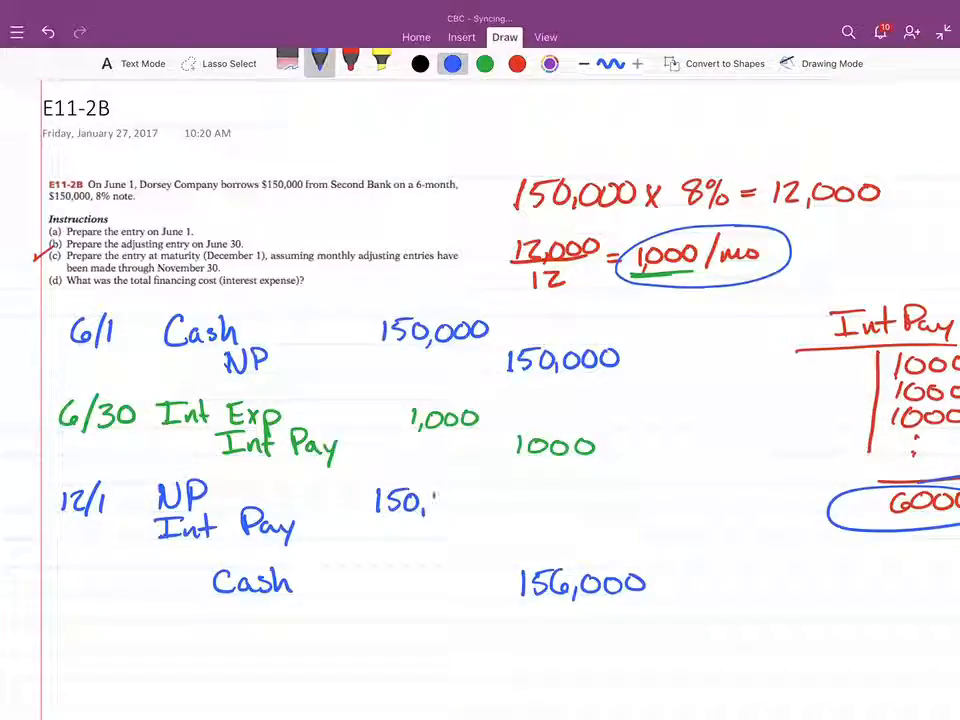
{"action": "type", "text": "000"}
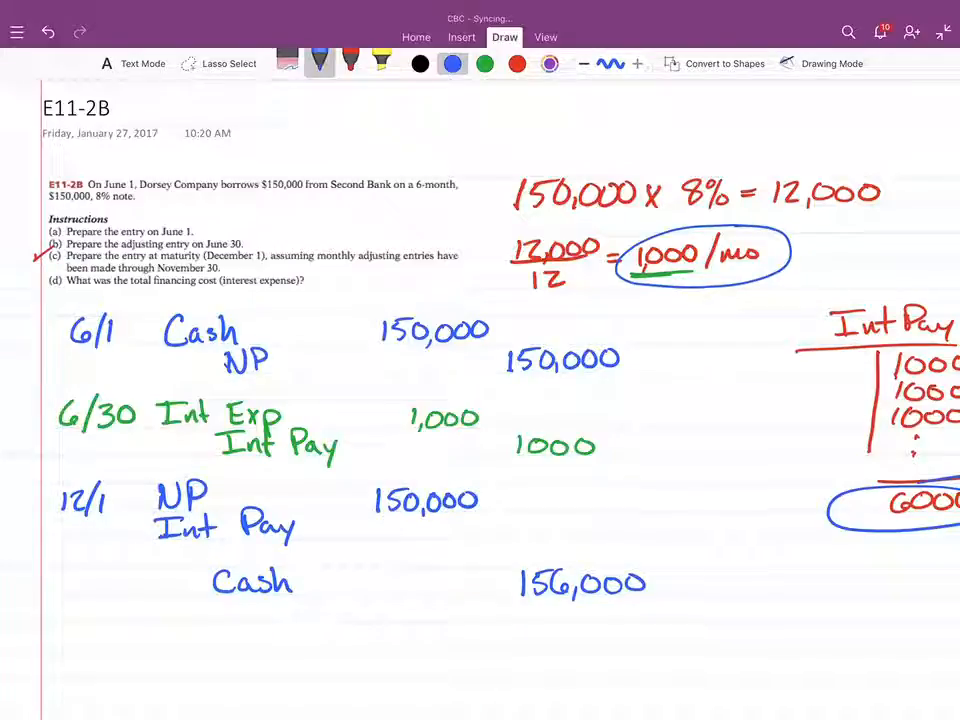
{"action": "scroll", "scroll_direction": "right", "scroll_amount": 3}
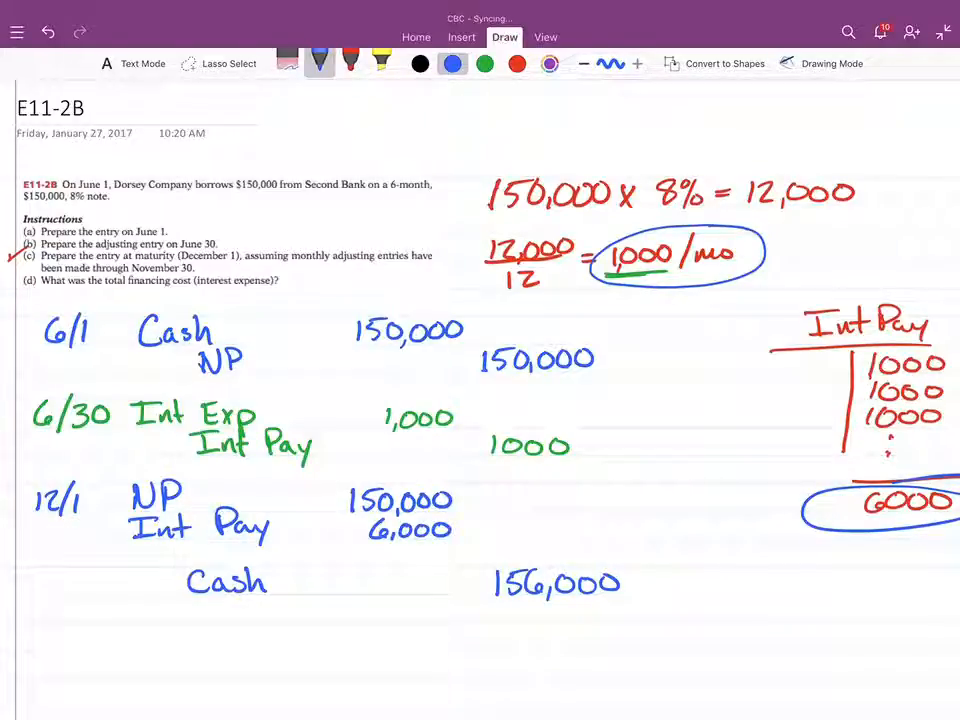
Write an Int Exp line with a blank amount and circle 156,000 and the adjusting wording
{"action": "left_click_drag", "start_coordinate": [60, 550], "coordinate": [110, 550]}
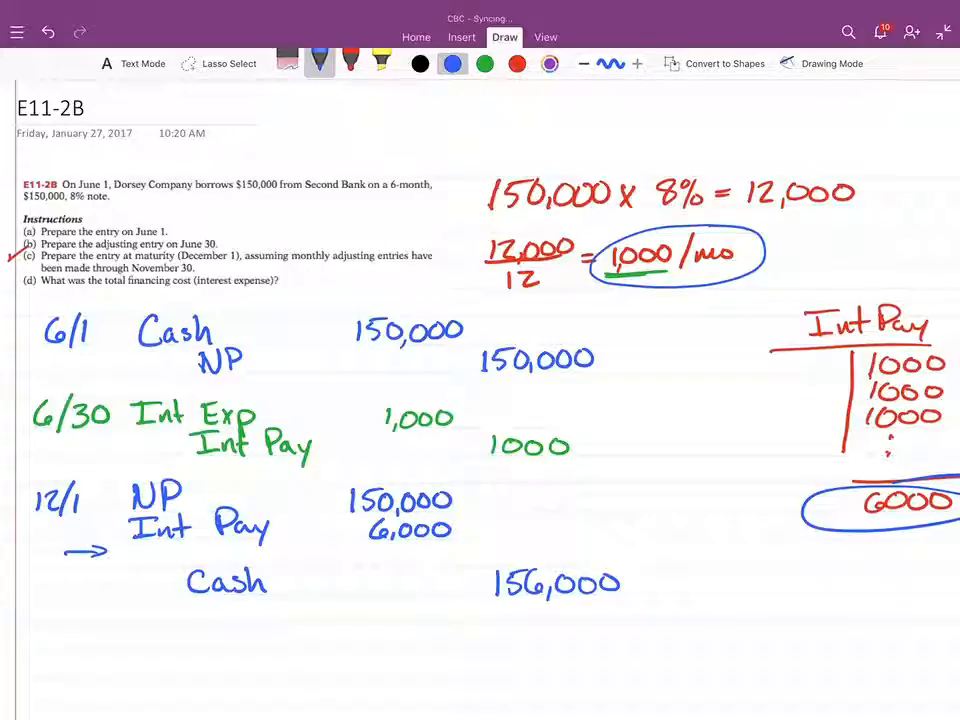
{"action": "left_click", "coordinate": [135, 555]}
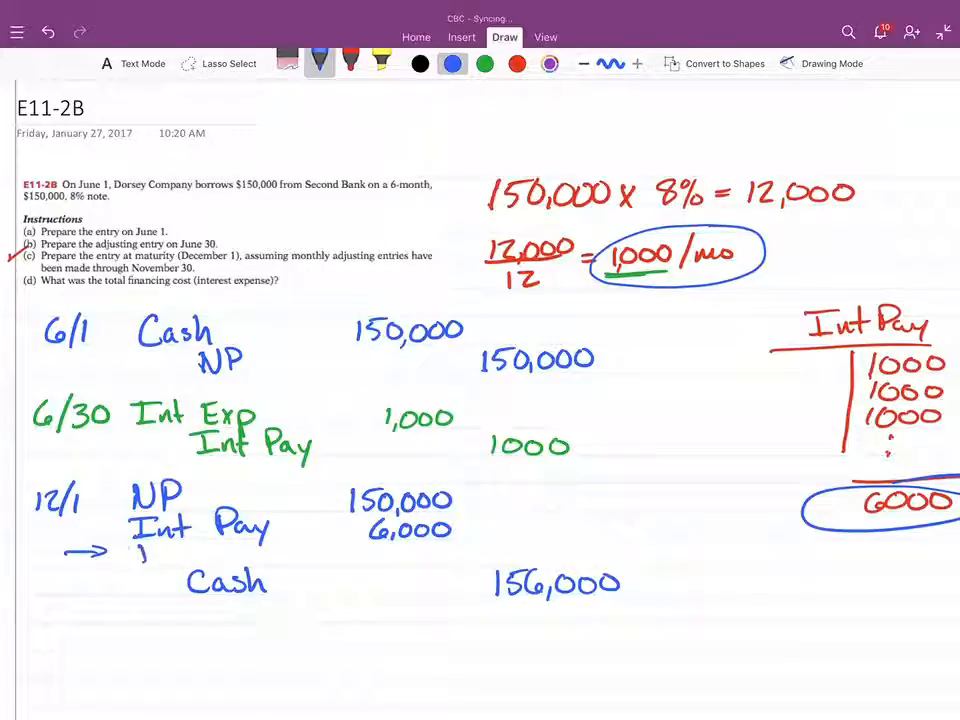
{"action": "type", "text": "Int Exp"}
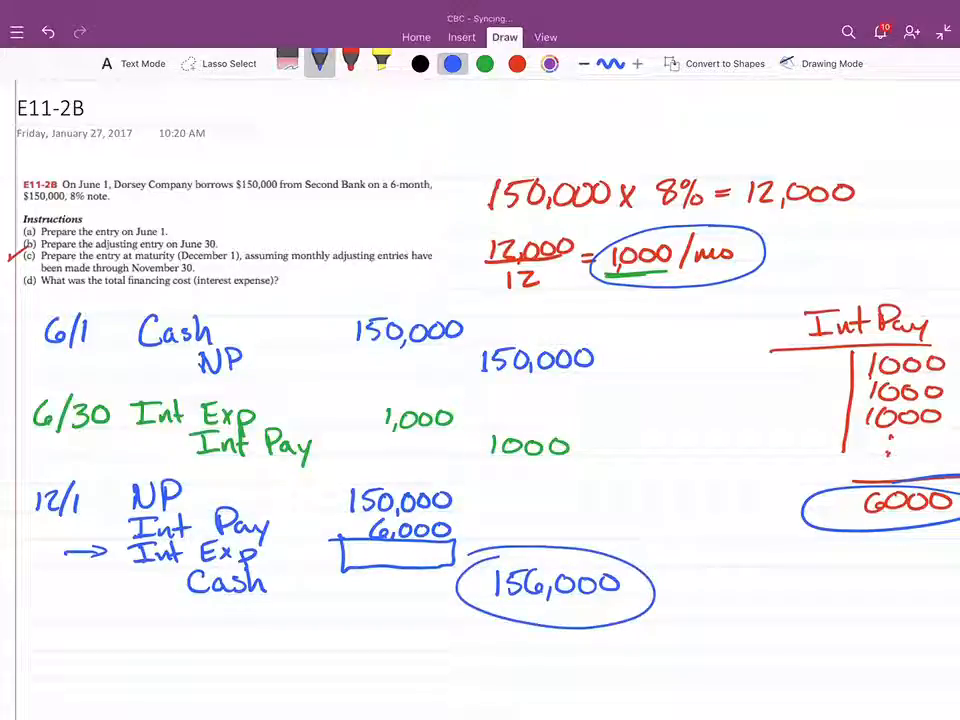
{"action": "left_click_drag", "start_coordinate": [705, 455], "coordinate": [805, 400]}
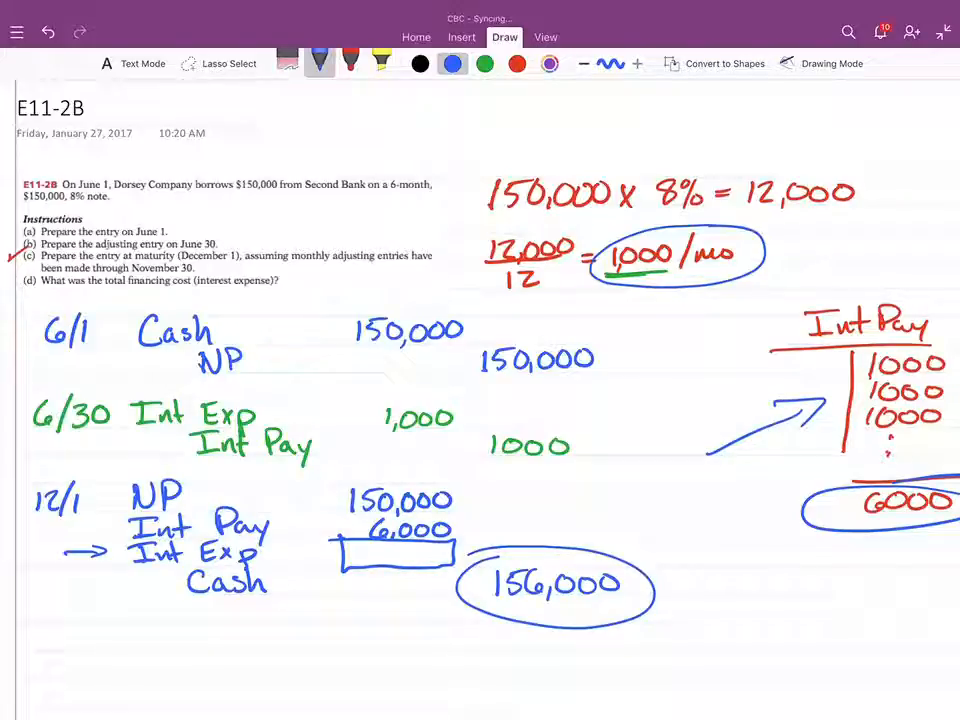
{"action": "left_click_drag", "start_coordinate": [290, 255], "coordinate": [375, 255]}
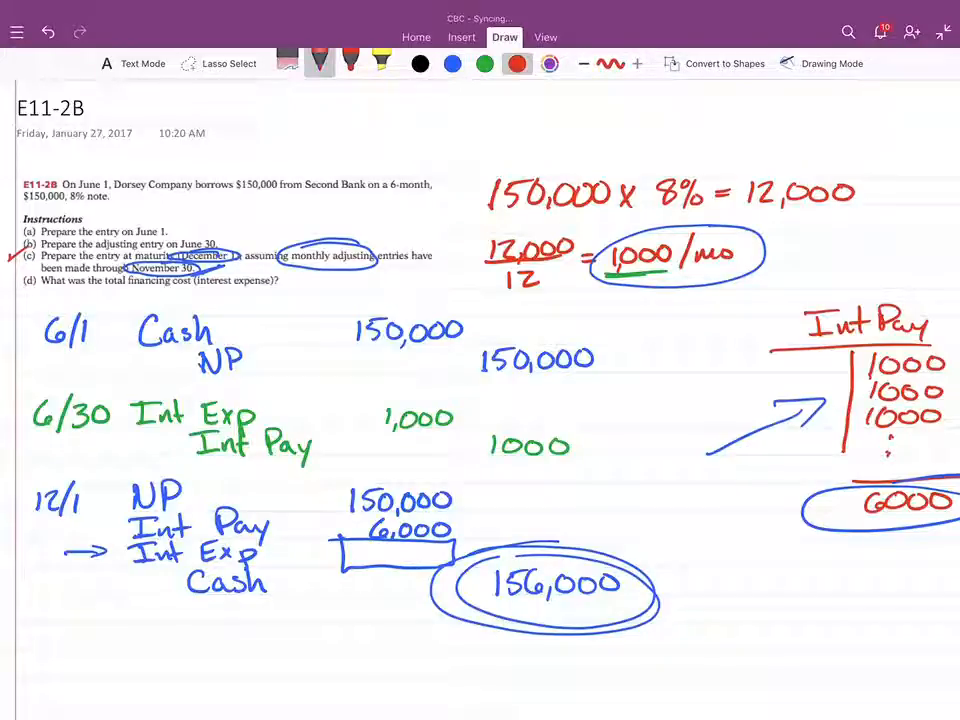
Erase the Int Exp line and circles, tick part (c) in red, and start 'd.)'
{"action": "left_click_drag", "start_coordinate": [70, 557], "coordinate": [490, 552]}
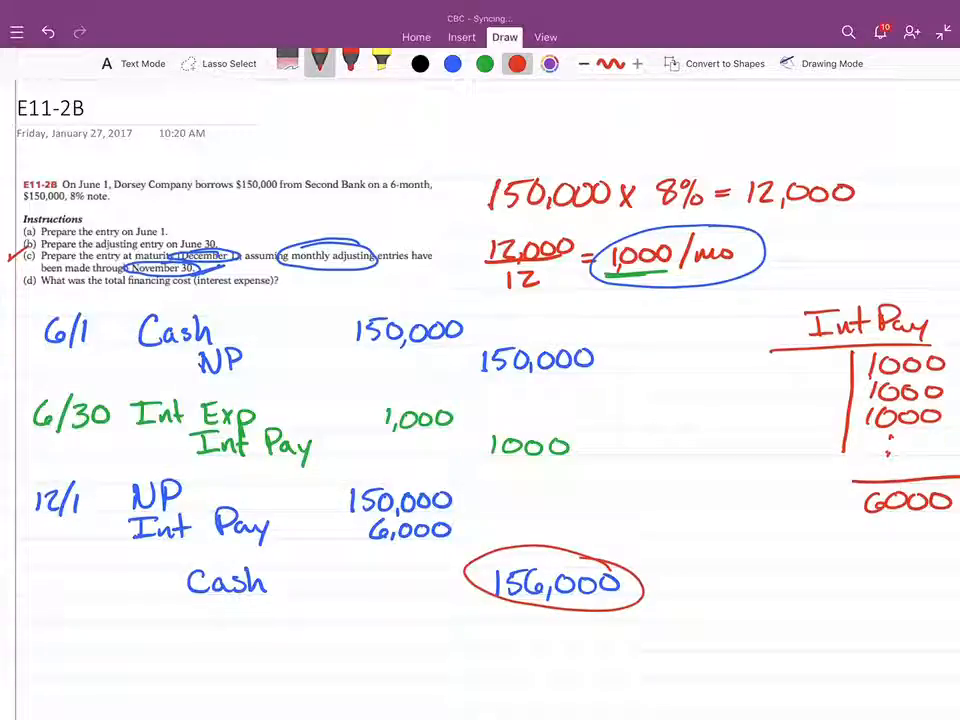
{"action": "left_click_drag", "start_coordinate": [715, 460], "coordinate": [810, 400]}
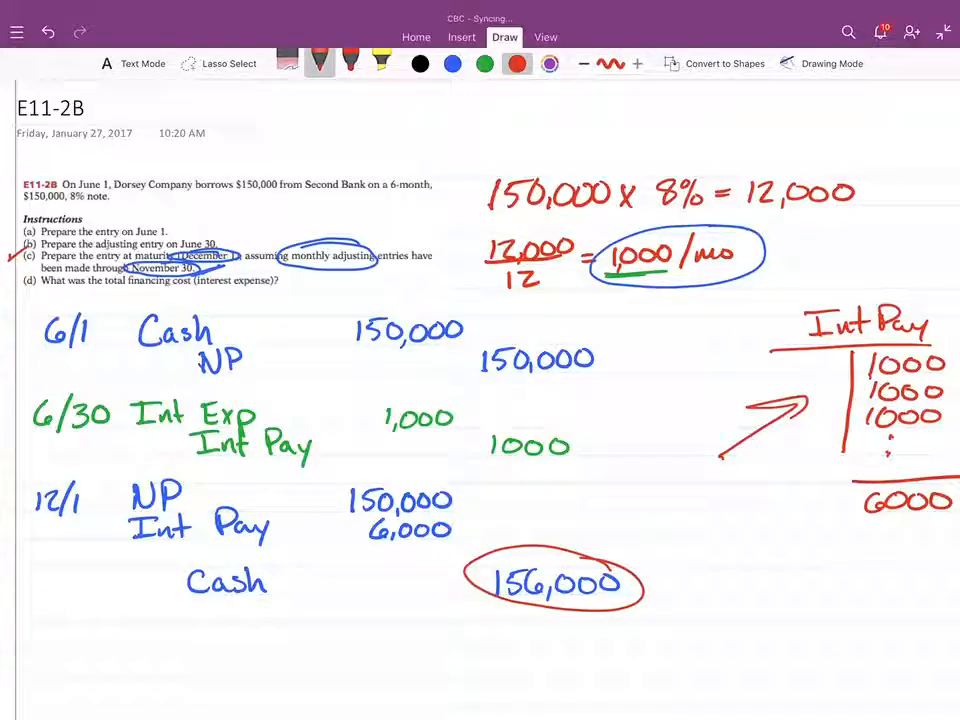
{"action": "left_click_drag", "start_coordinate": [128, 548], "coordinate": [440, 548]}
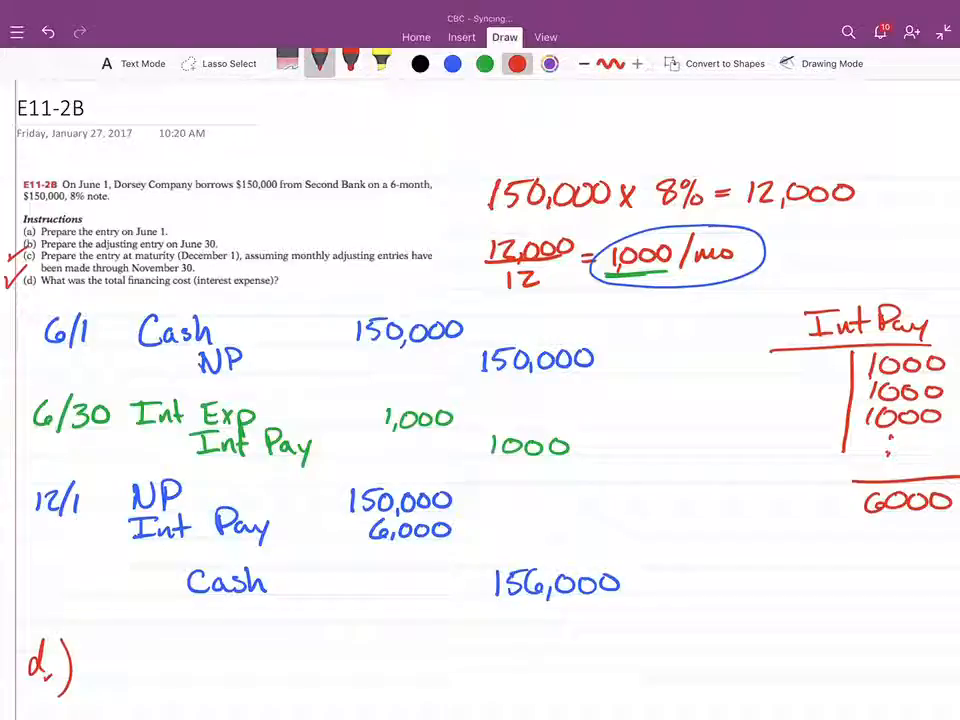
Circle the 6-month term in the problem text with the red pen
{"action": "scroll", "scroll_direction": "right", "scroll_amount": 3}
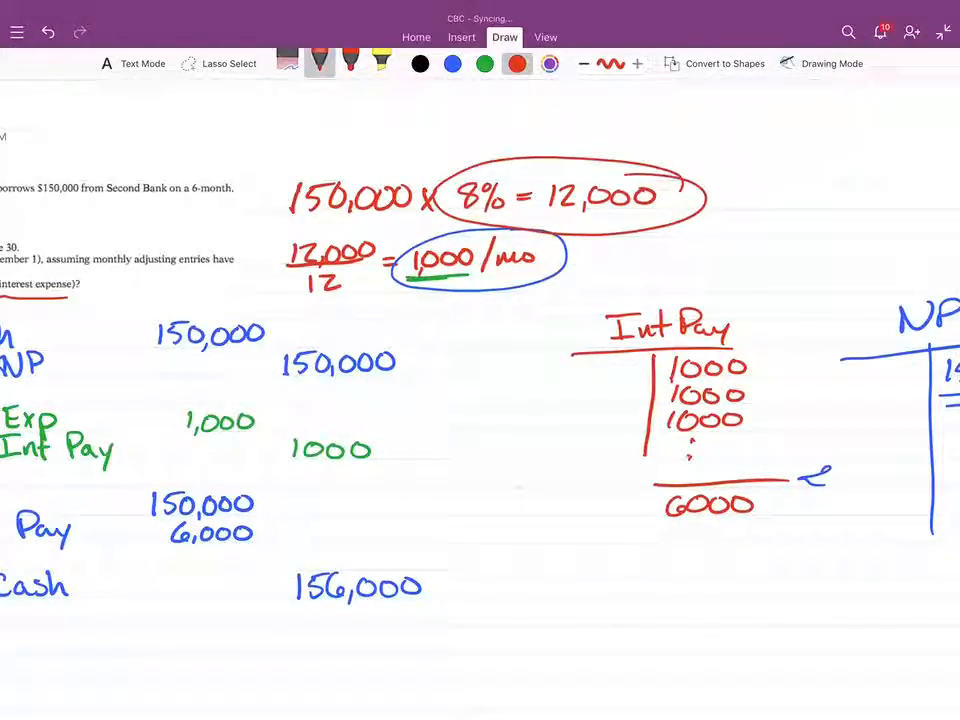
{"action": "left_click_drag", "start_coordinate": [180, 200], "coordinate": [245, 180]}
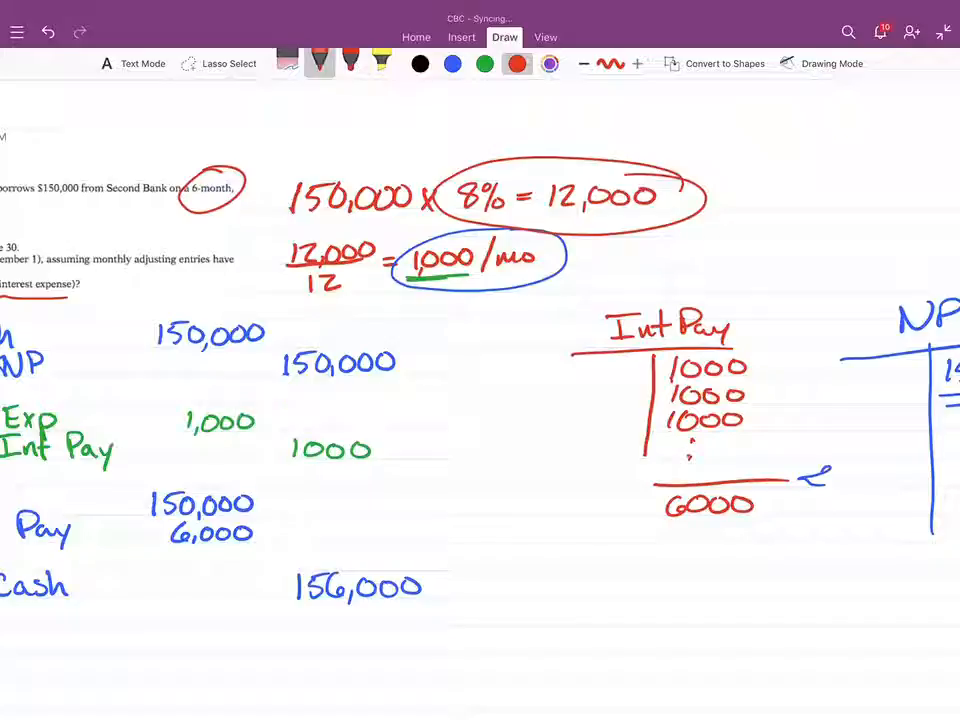